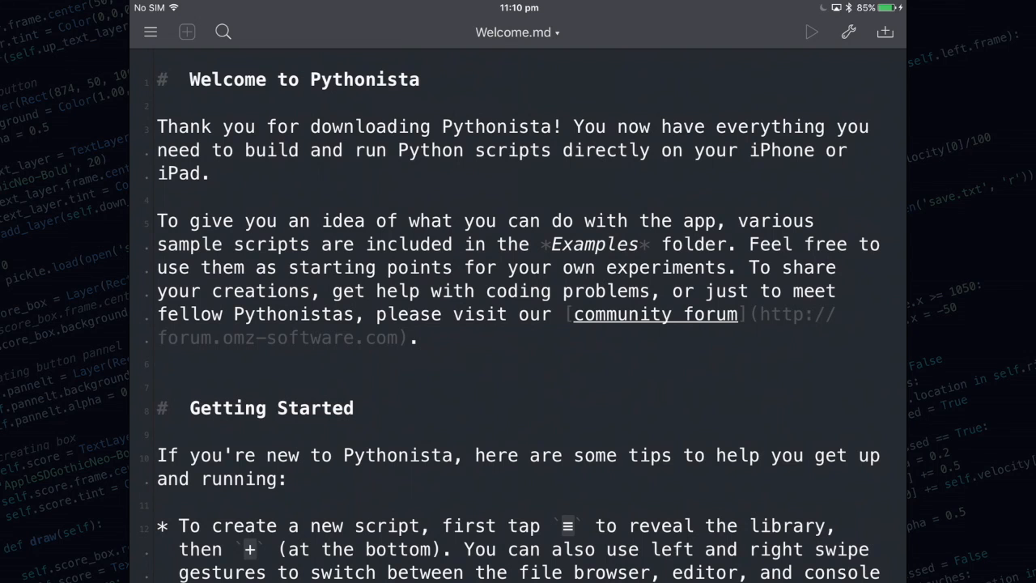
Create a new empty script named basic-io in the Code Workshop folder from the library.
left_click(148, 32)
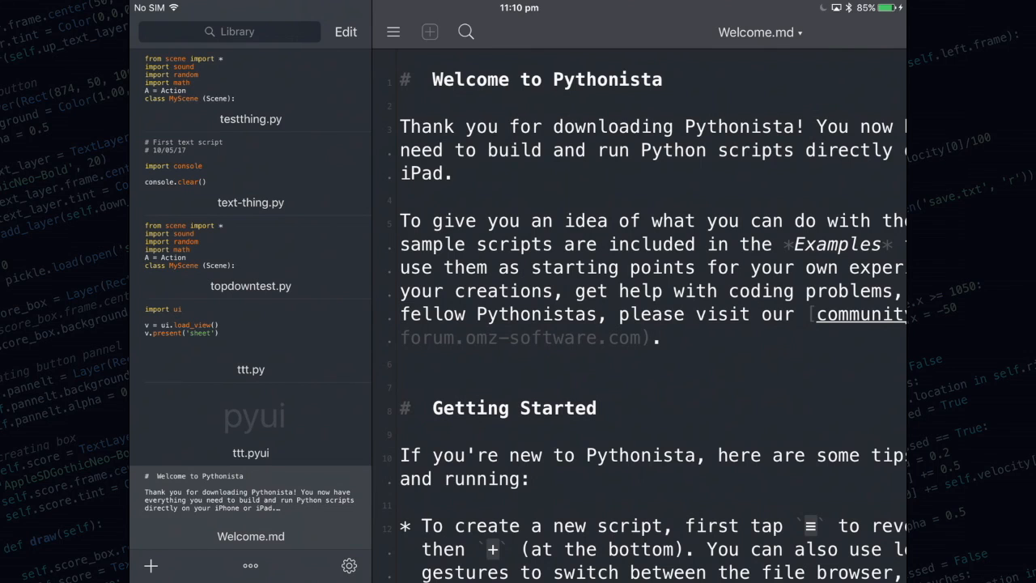
left_click(431, 33)
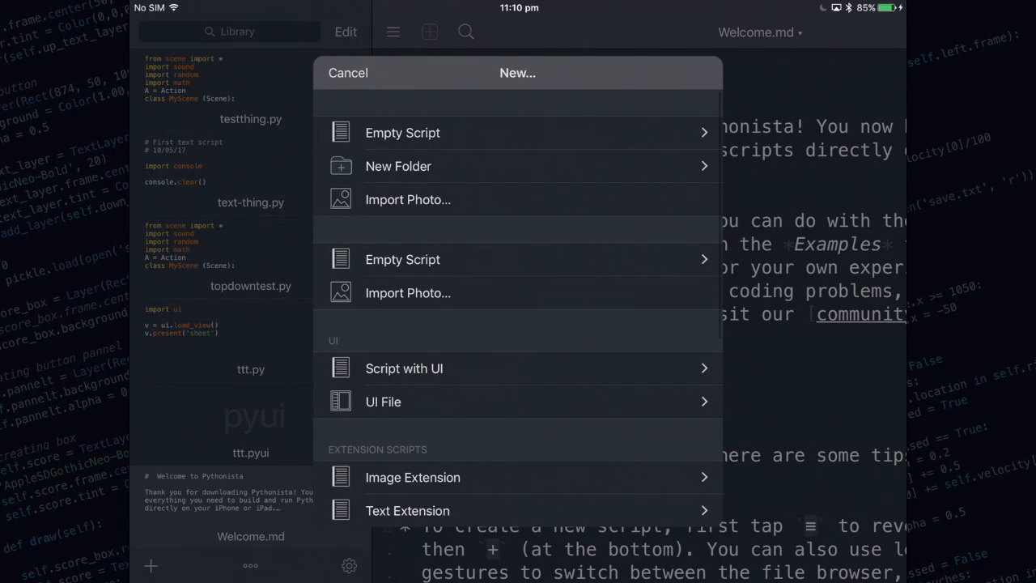
left_click(402, 133)
type("basic-io")
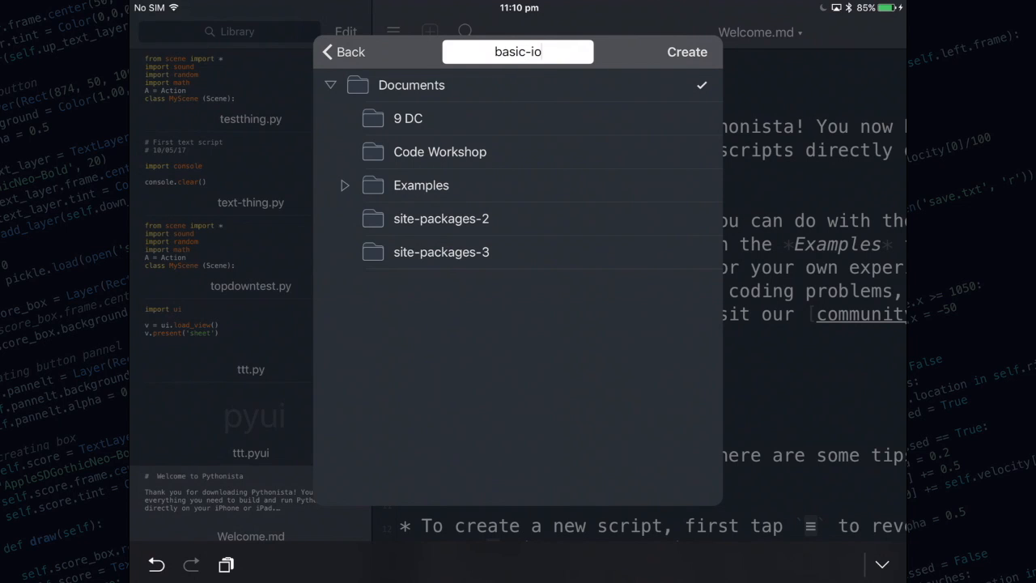
left_click(441, 152)
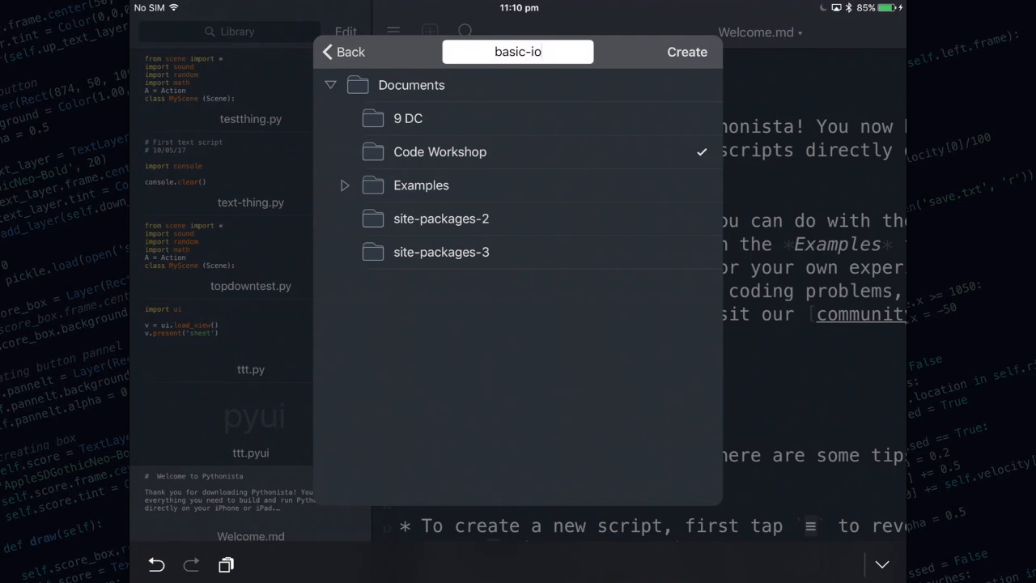
left_click(686, 52)
type("#")
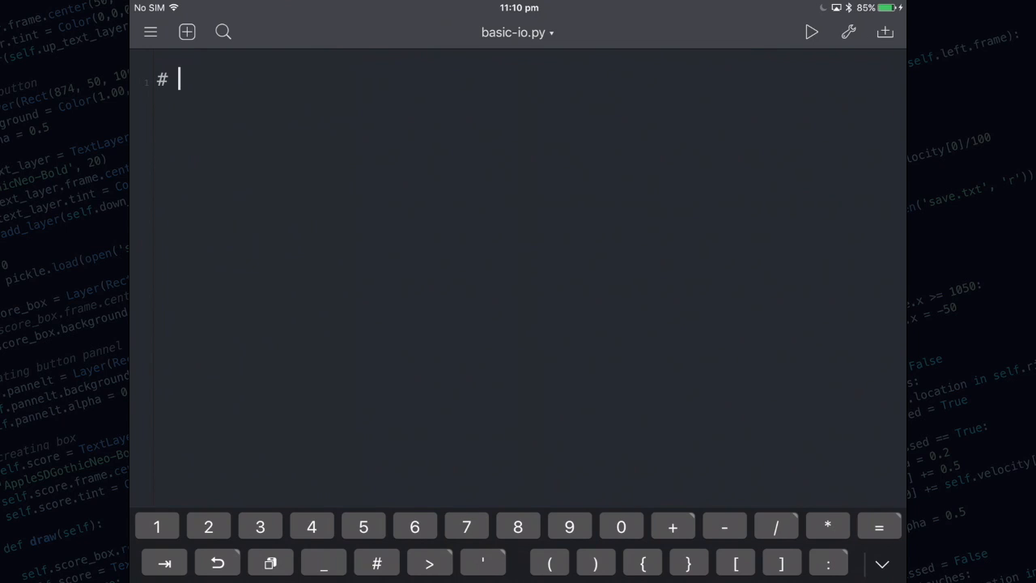
Write header comments '# First IO Script' and '# May 1st 2017' at the top.
type("Firs")
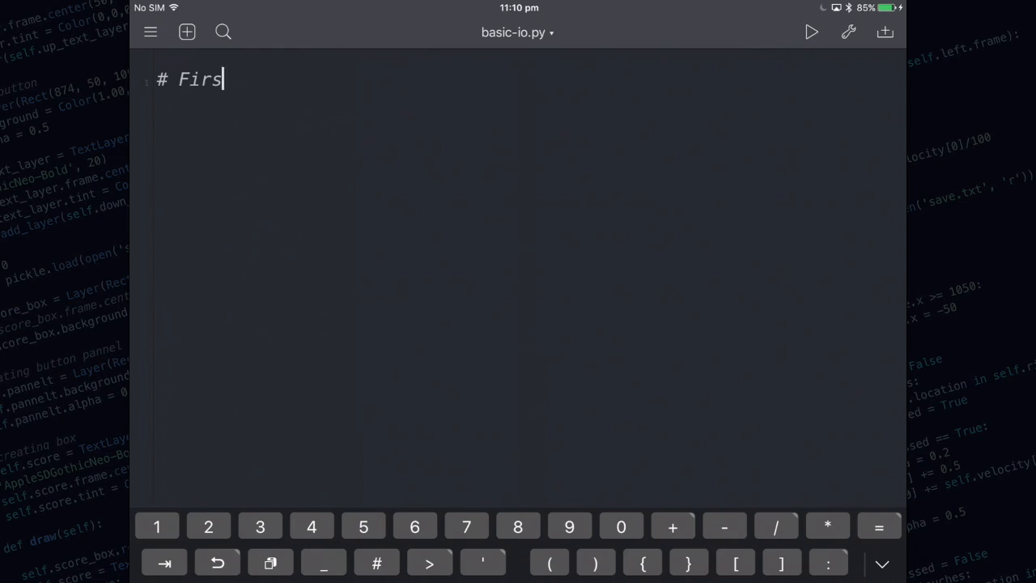
type("t IO")
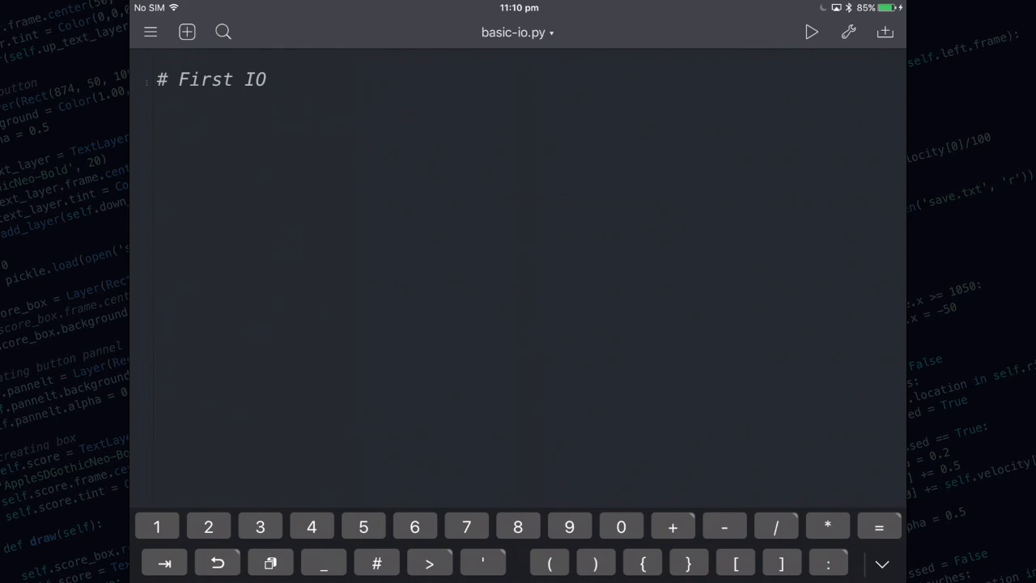
type("Script")
type("# M")
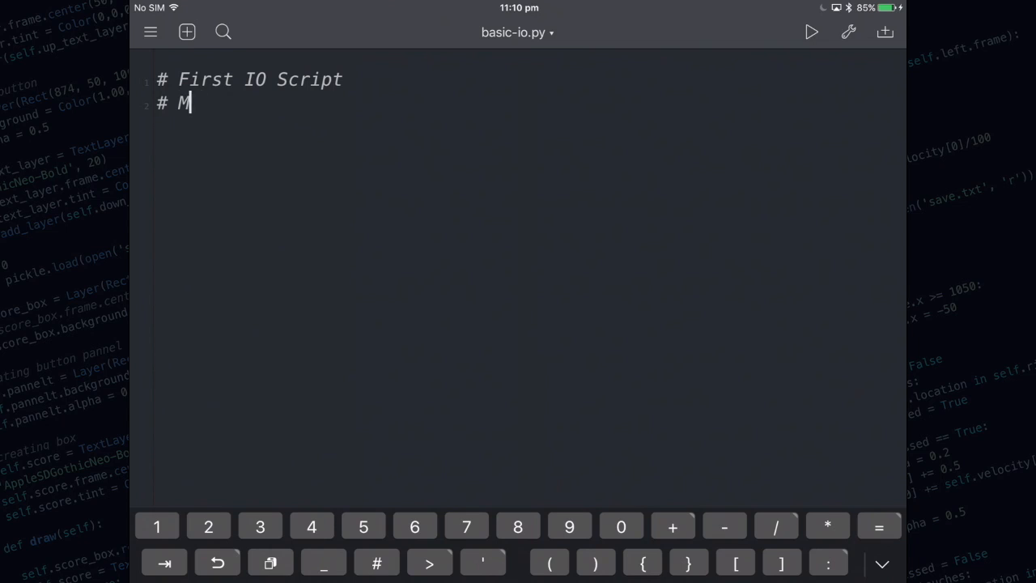
type("ay 1st 2017")
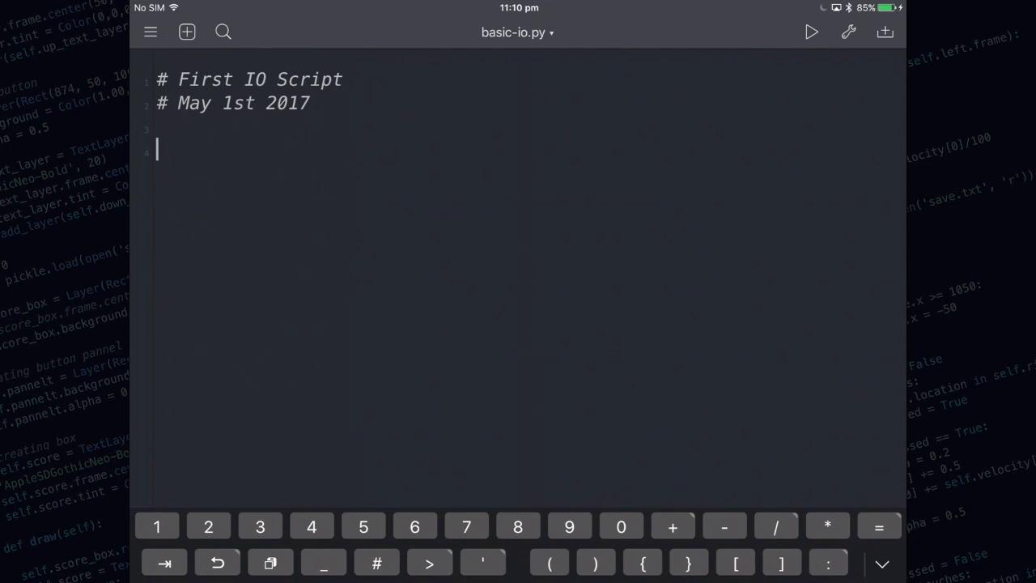
Assign fruit = "Apple" on its own line.
type("fruit")
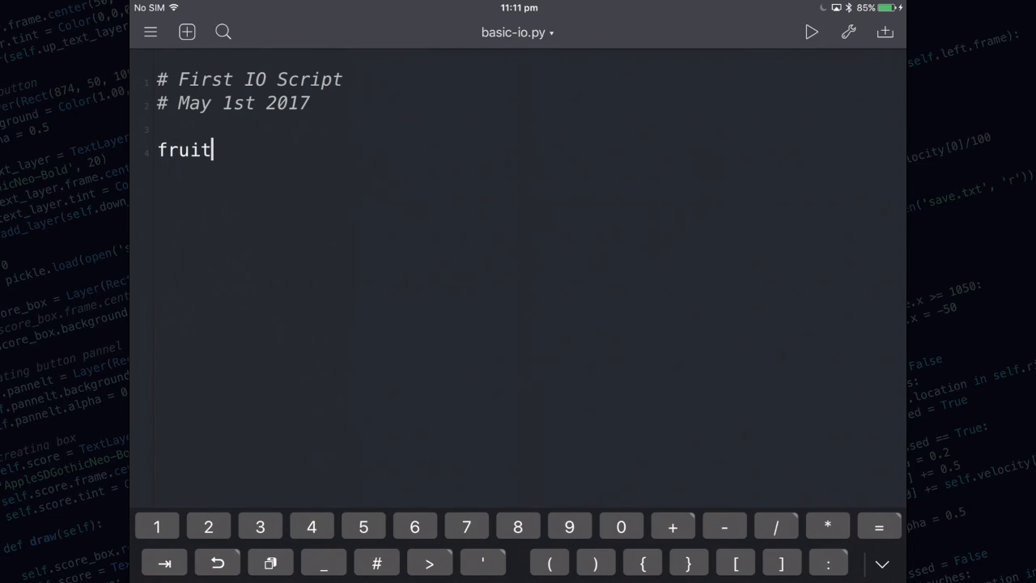
type("= \"\"")
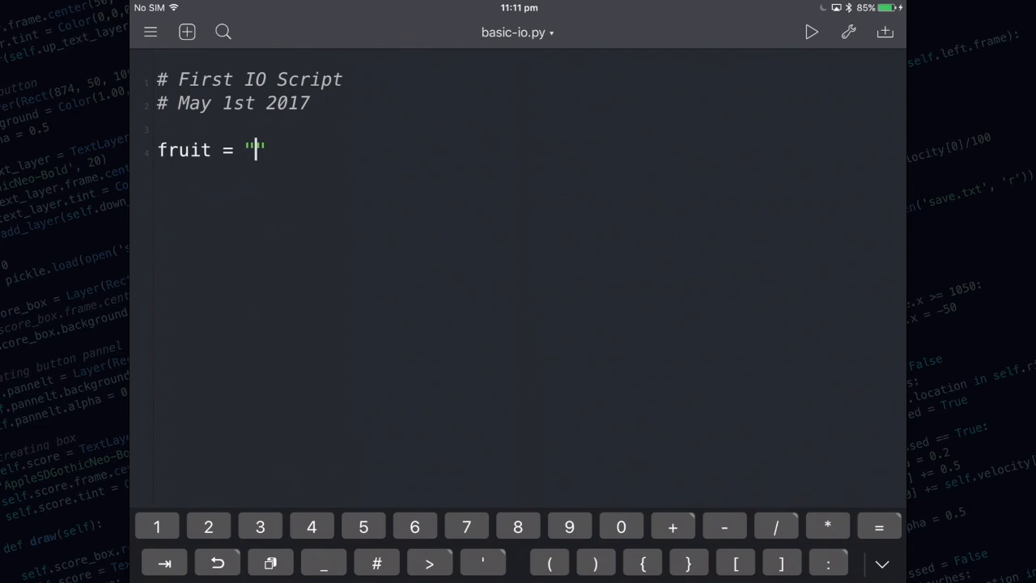
type("Apple")
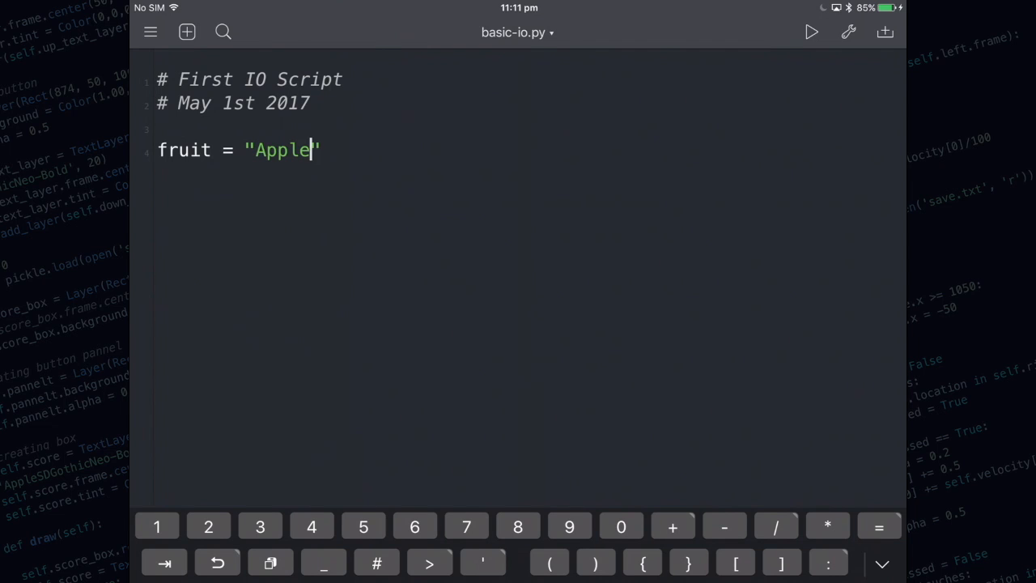
key("return")
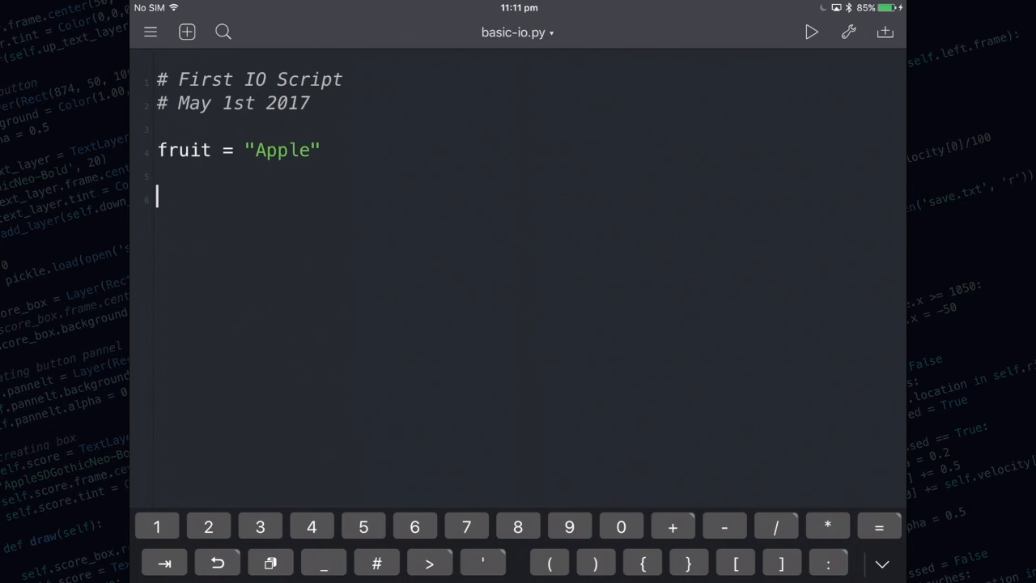
Add print(fruit) below the assignment and begin a comment line after it.
type("p")
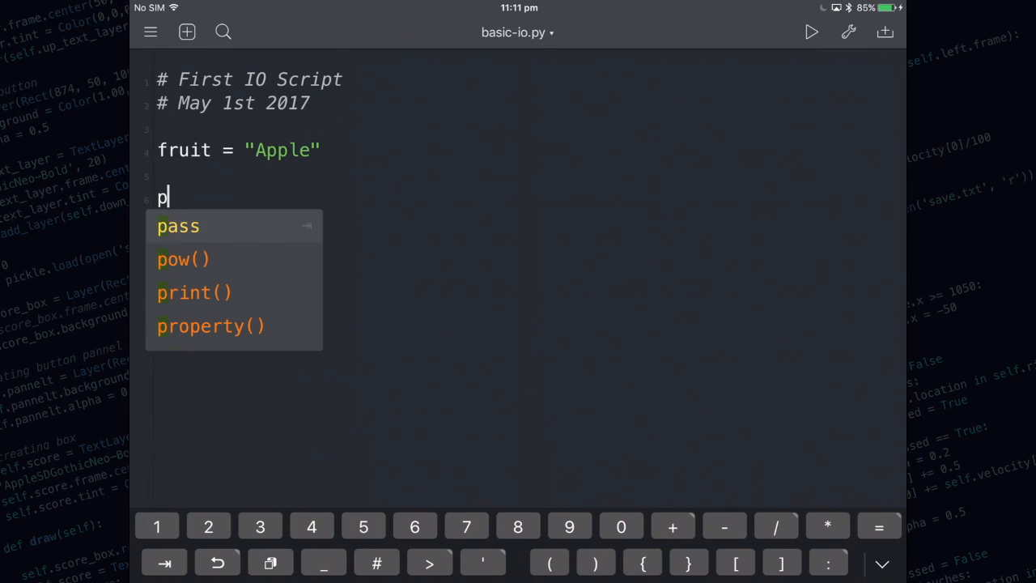
type("rint")
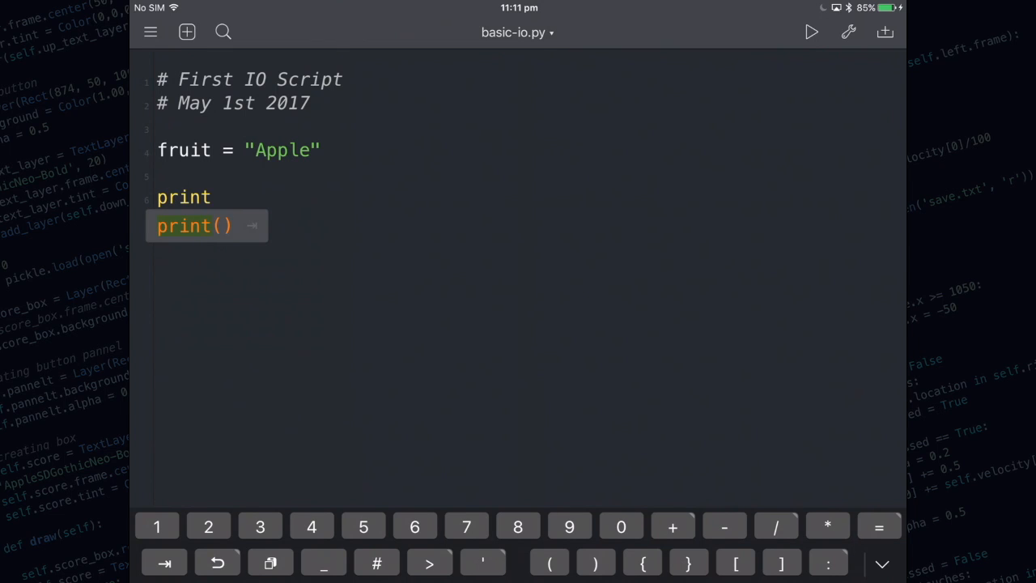
left_click(194, 225)
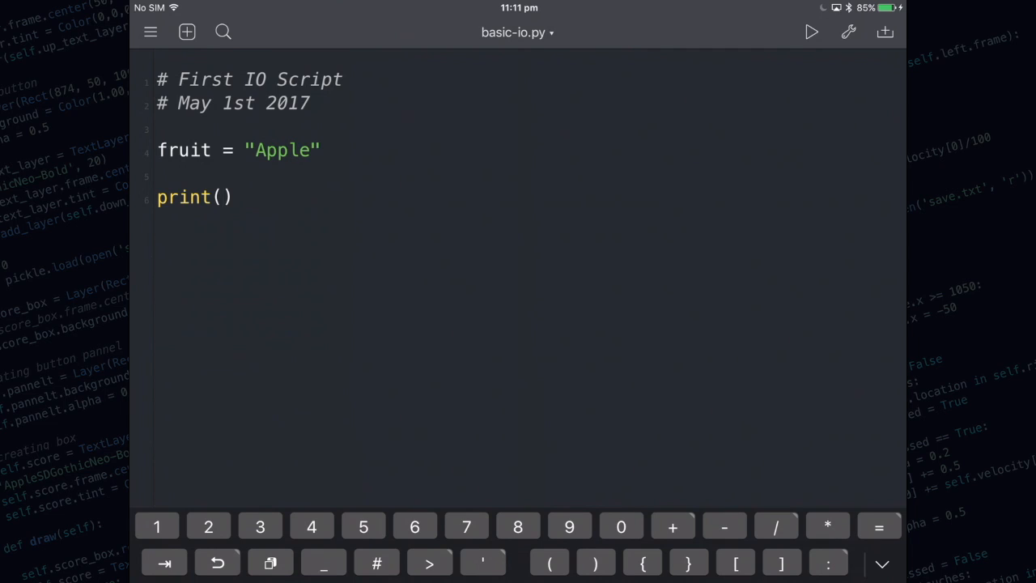
left_click(224, 198)
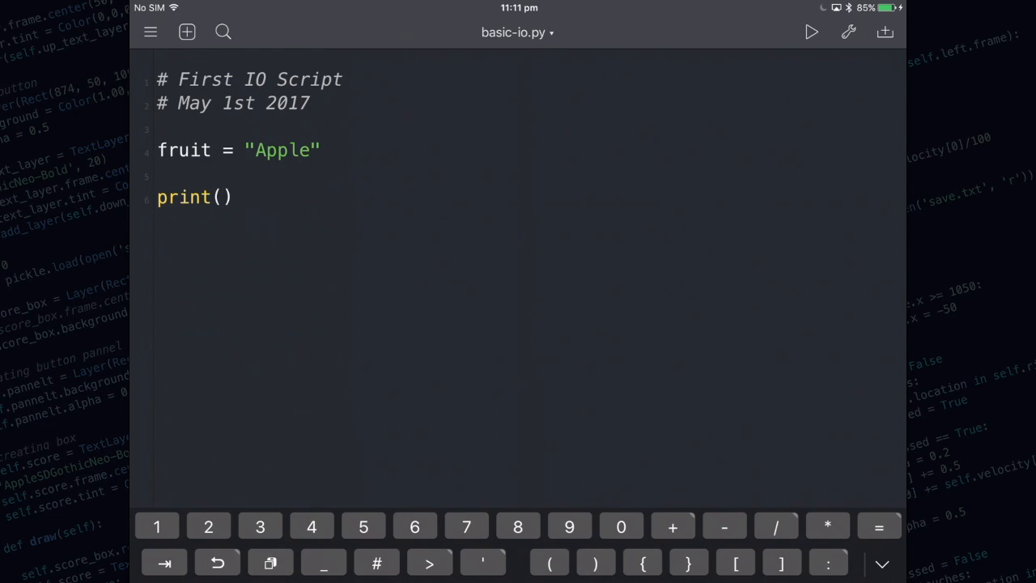
type("frui")
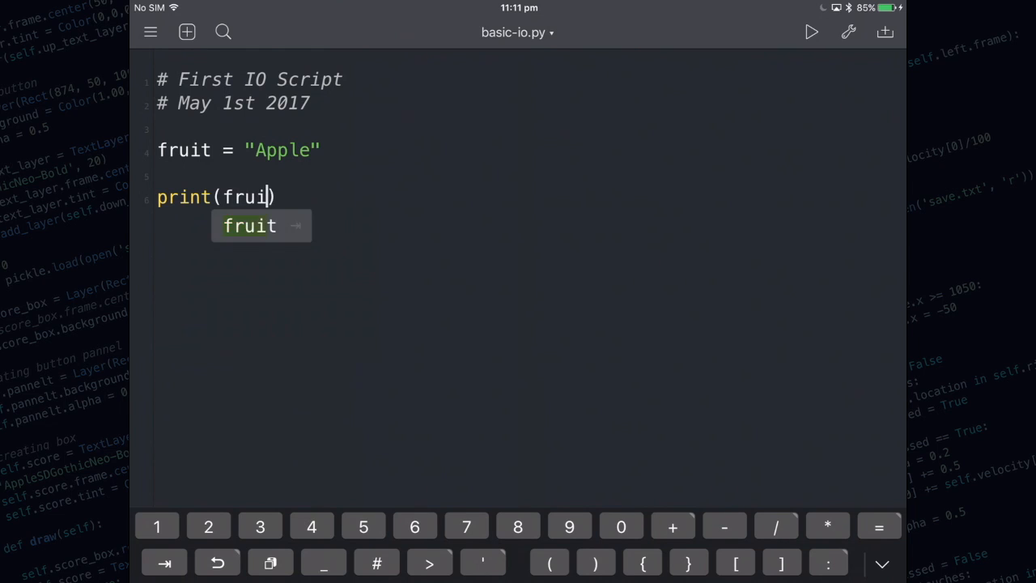
left_click(261, 226)
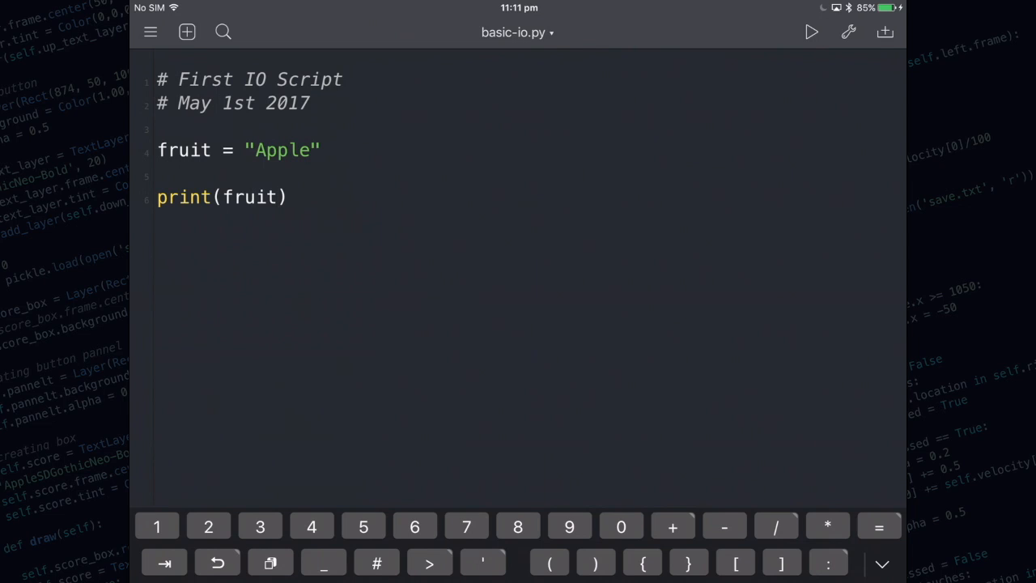
left_click(285, 198)
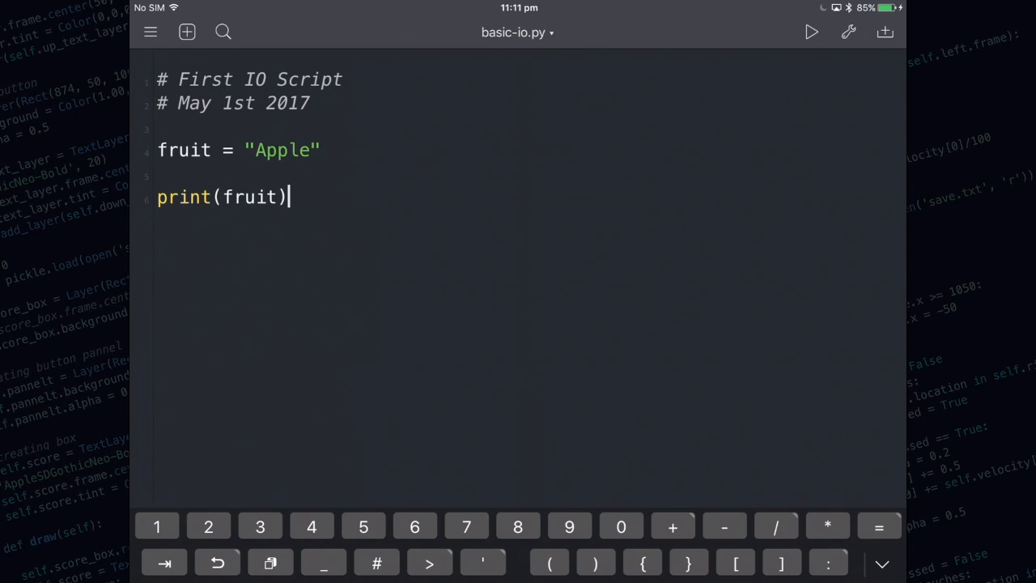
left_click(809, 32)
type("#")
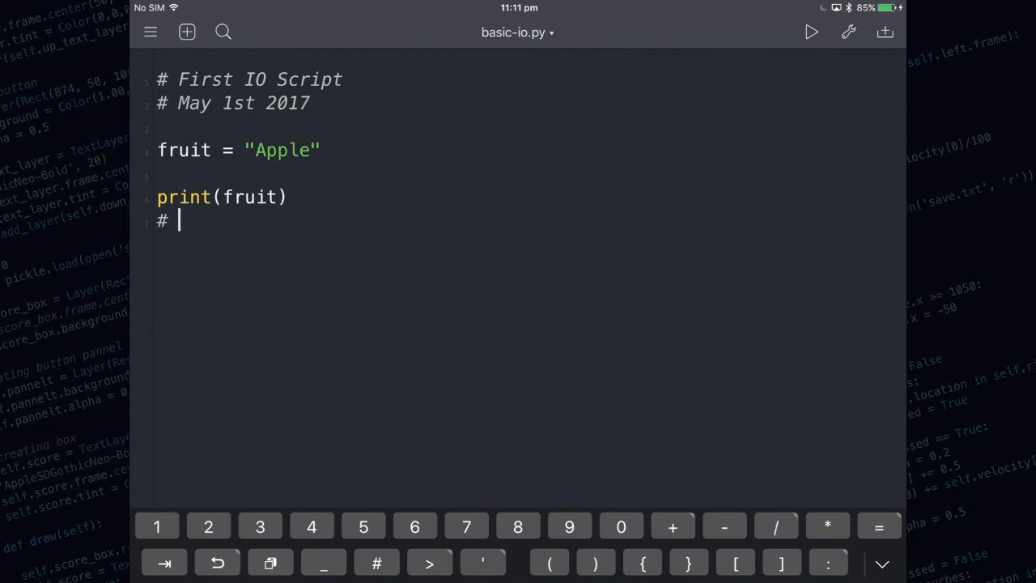
Write the comment '# Prints out "Apple"' beneath print(fruit).
type("Prints ou")
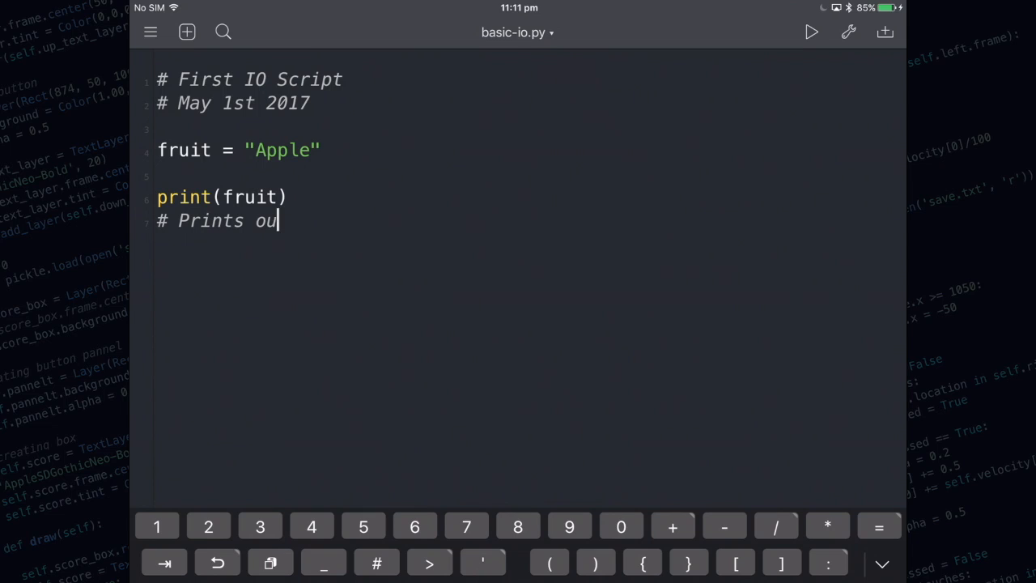
type("t \"Apple")
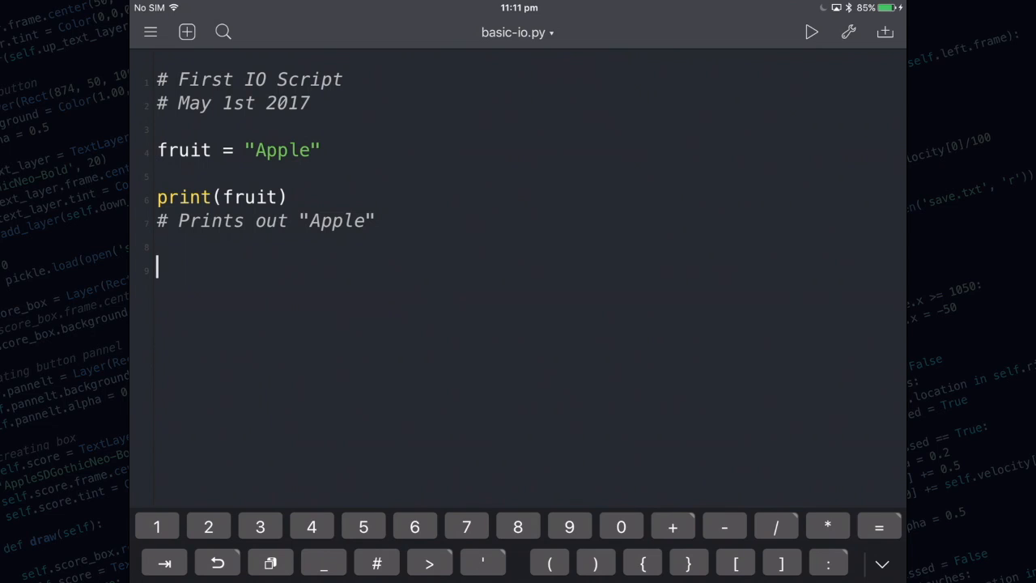
left_click(159, 149)
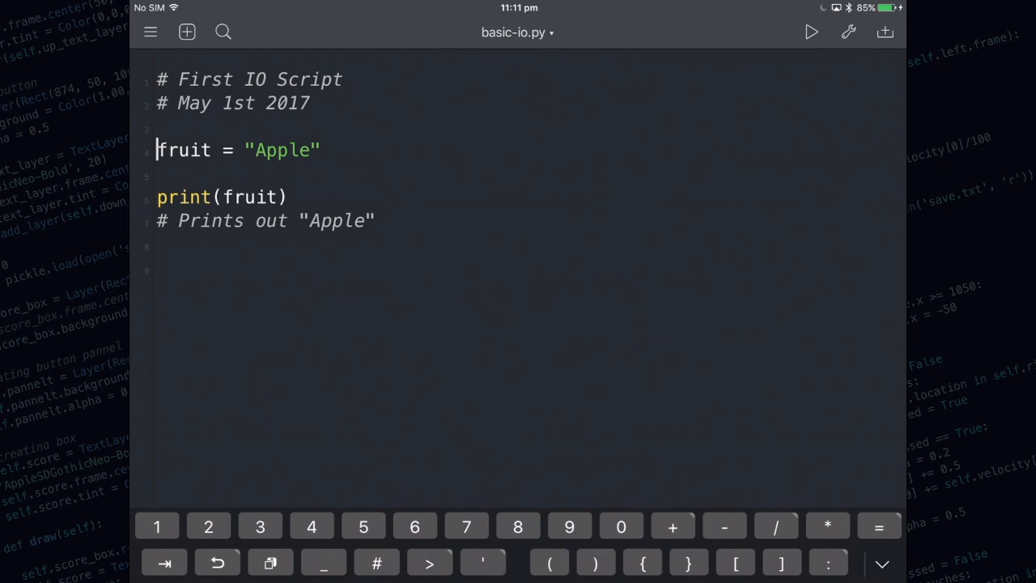
Comment out the Apple assignment and add fruit = input("What is your favourite fruit? ").
type("#")
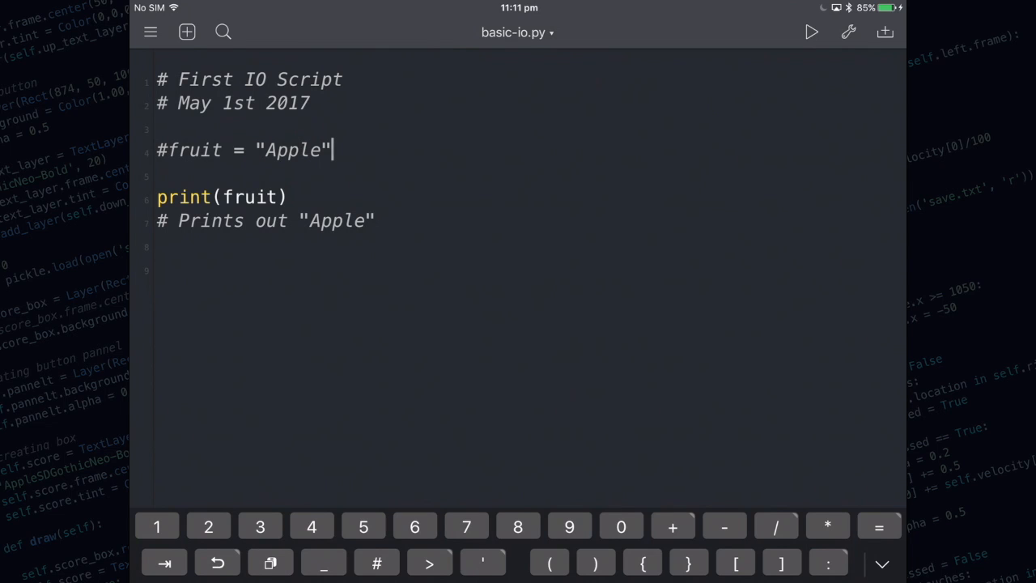
key("return")
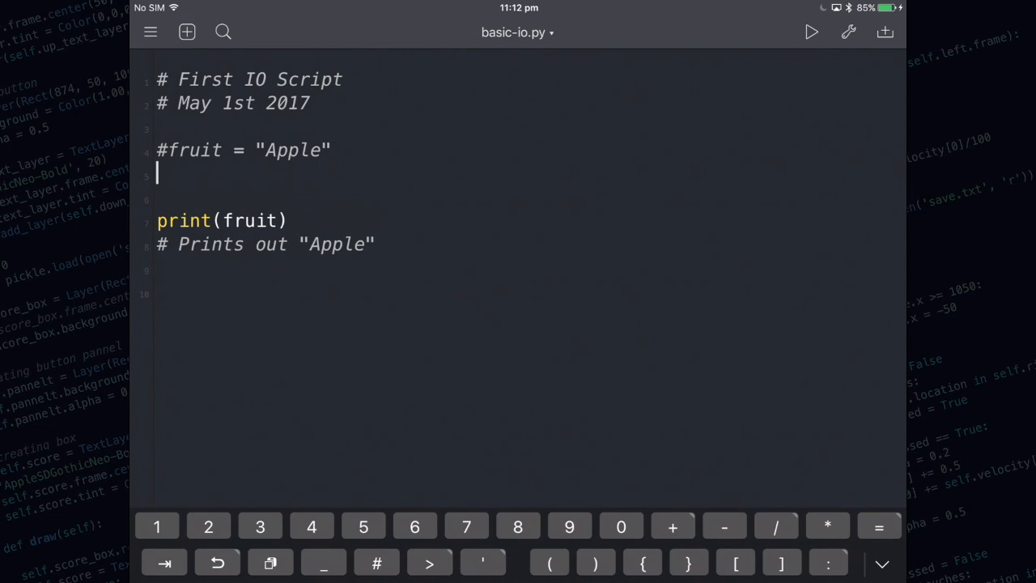
type("fruit = input(\"")
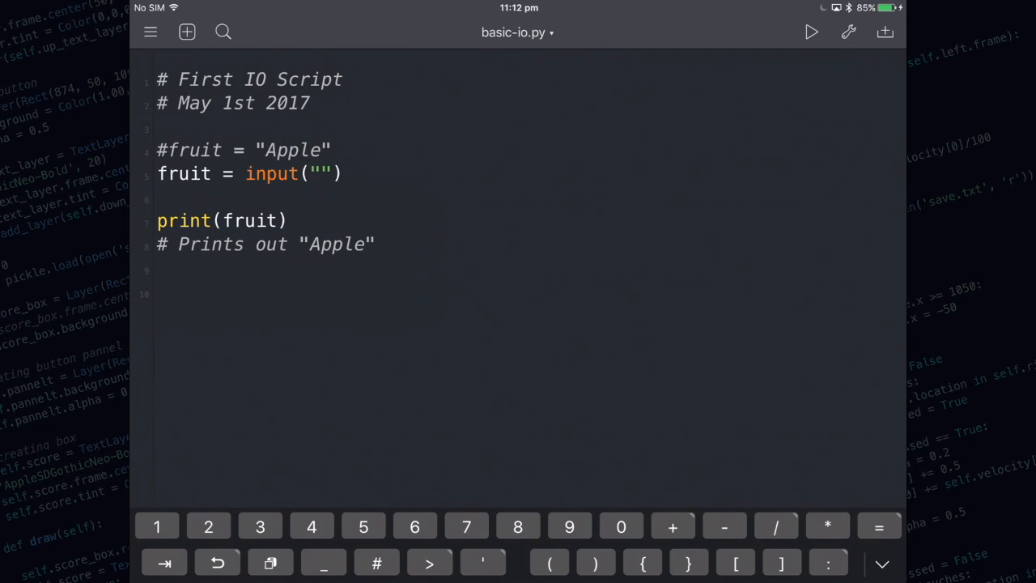
left_click(317, 173)
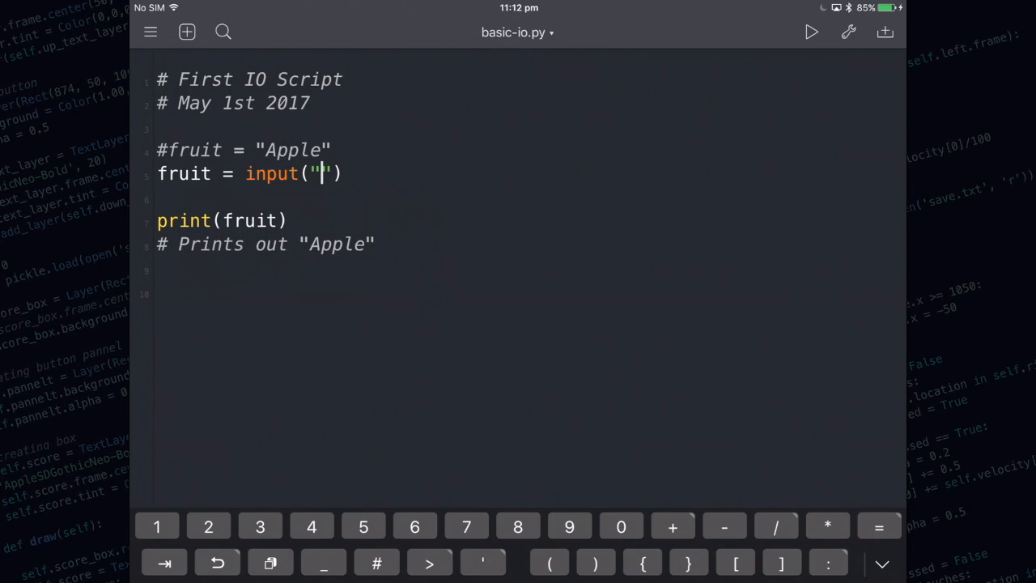
type("\"")
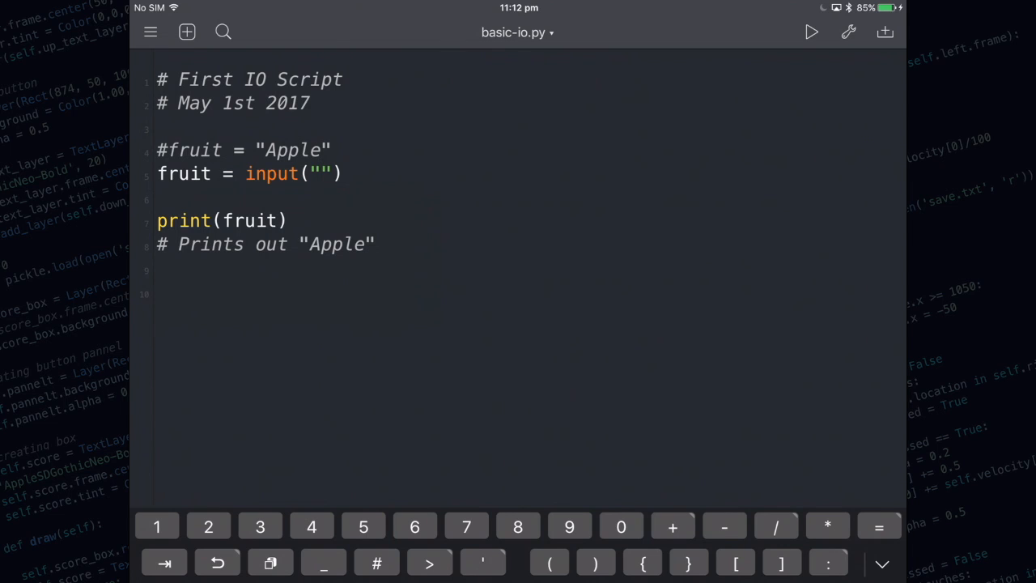
type("What is your favourite f")
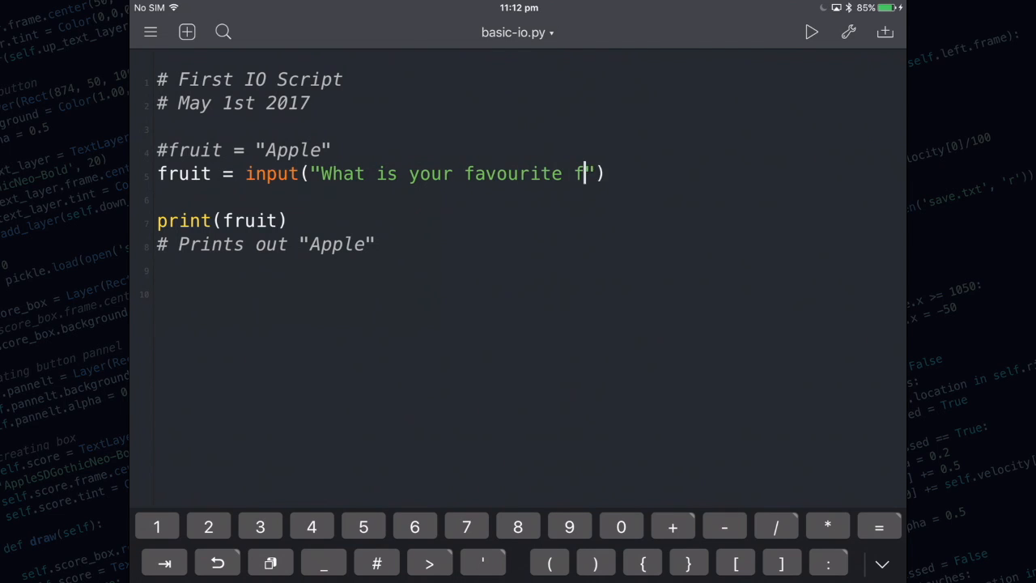
type("ruit?")
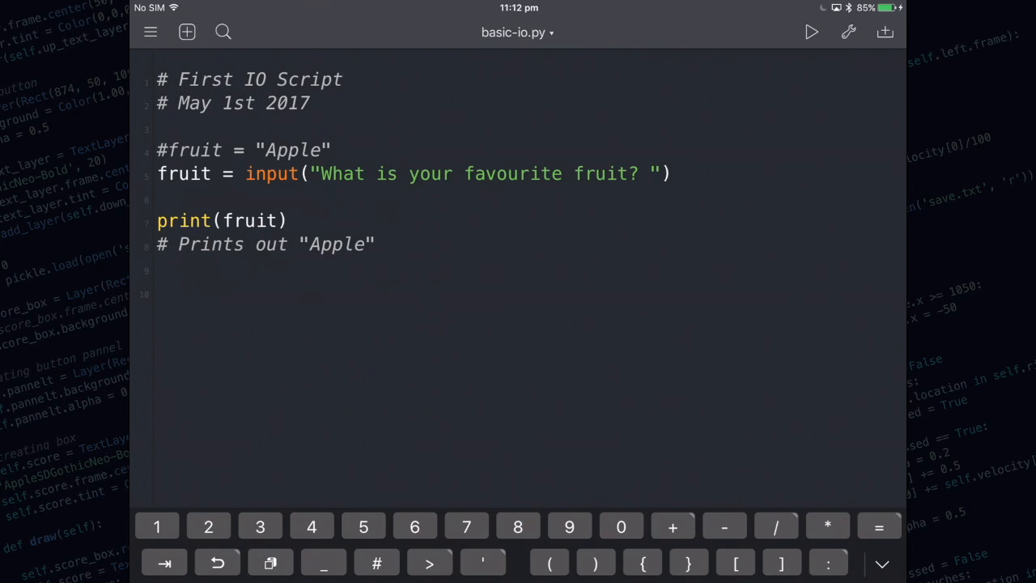
left_click(648, 173)
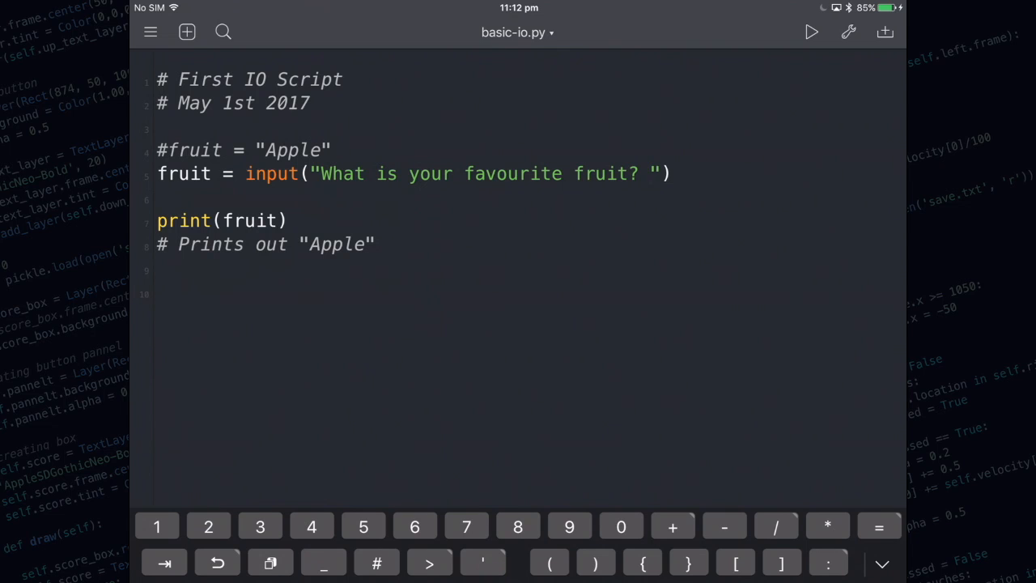
left_click(651, 173)
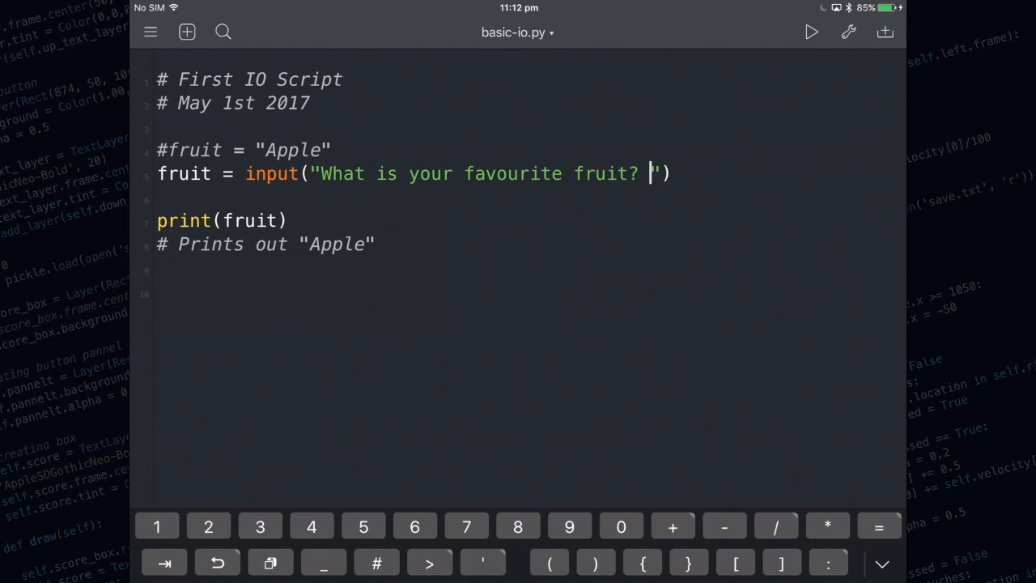
Select the word Apple in the print comment for removal.
double_click(267, 243)
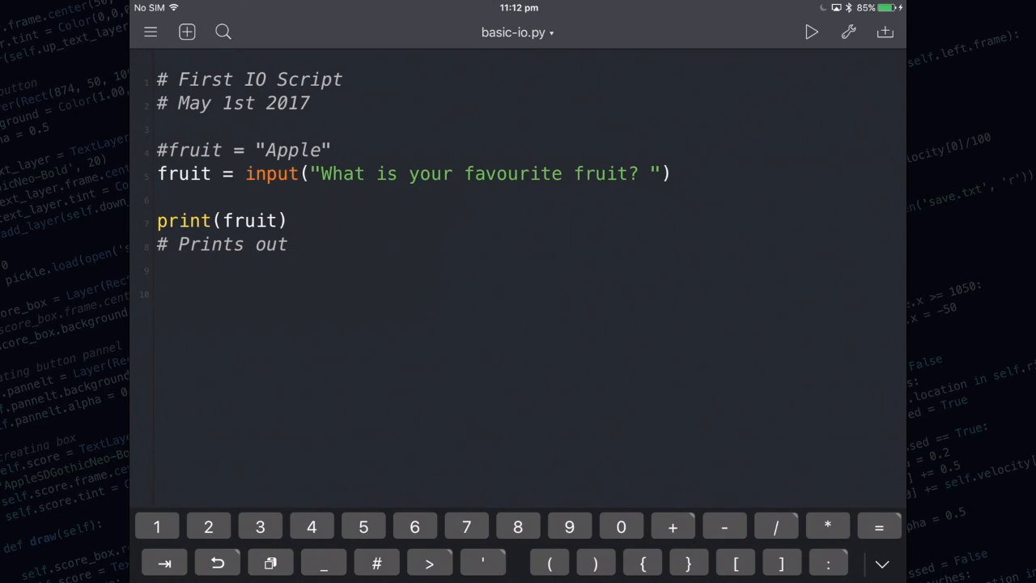
Reword the comment to 'Prints out what the user has entered'.
type("the")
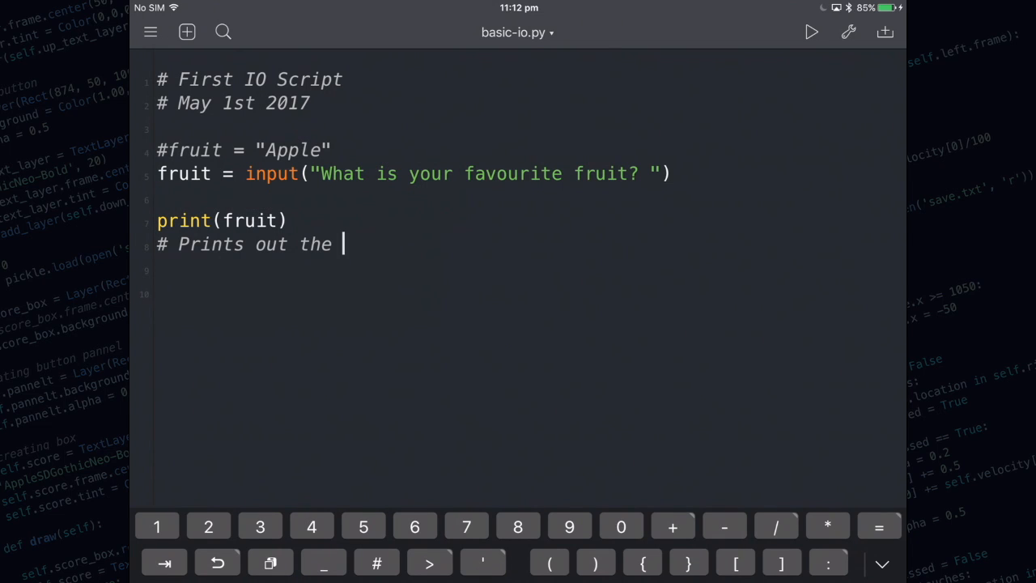
type("w")
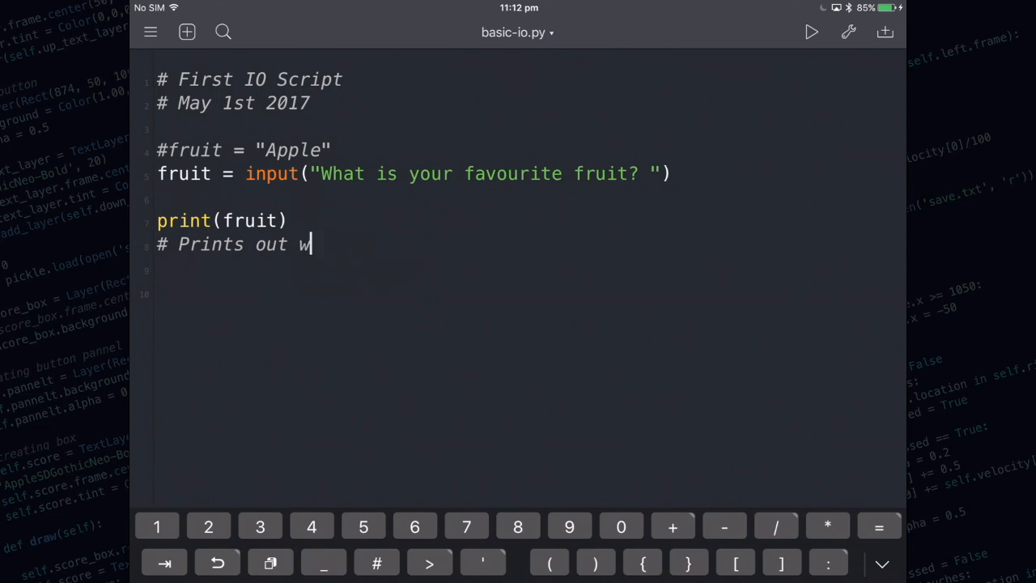
type("hat the user has")
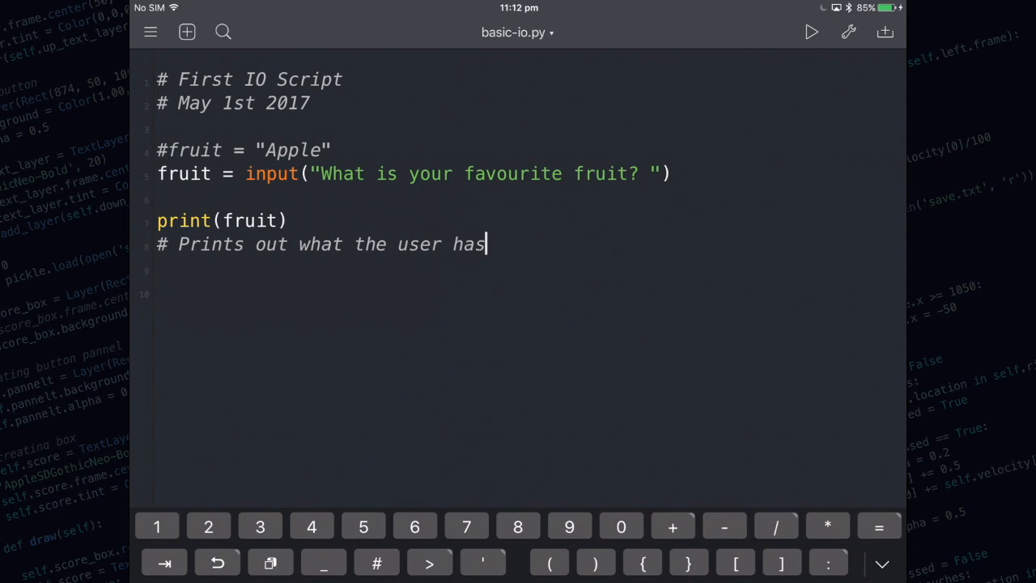
type("entered")
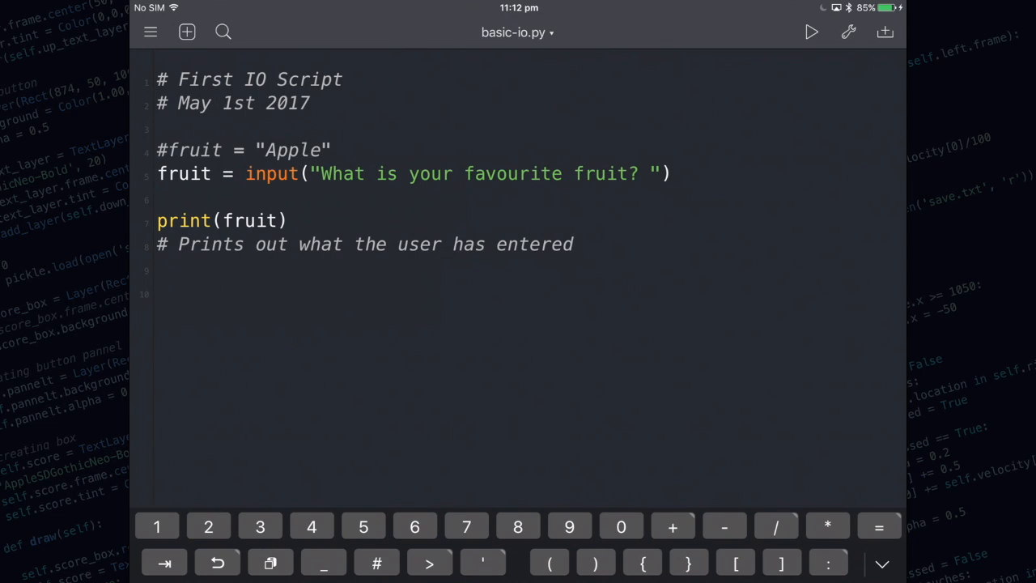
left_click(574, 242)
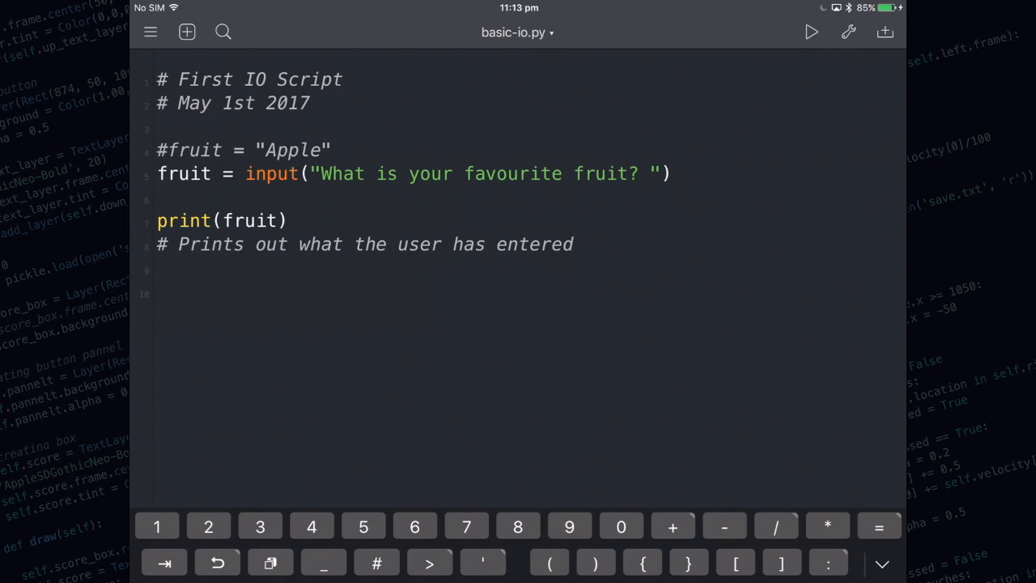
left_click(275, 220)
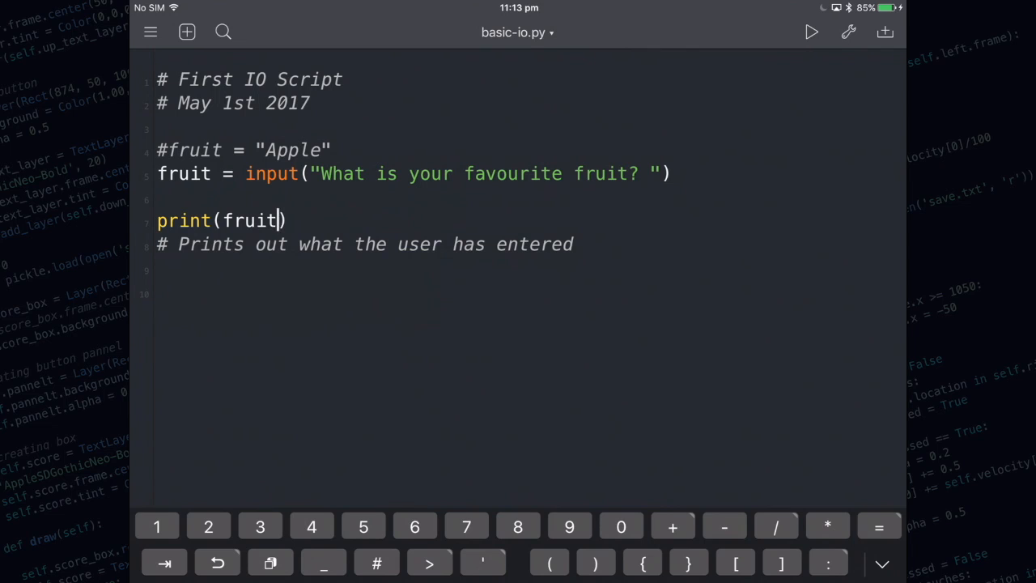
Extend the print call to print(fruit + " is good.").
type("+ \" i")
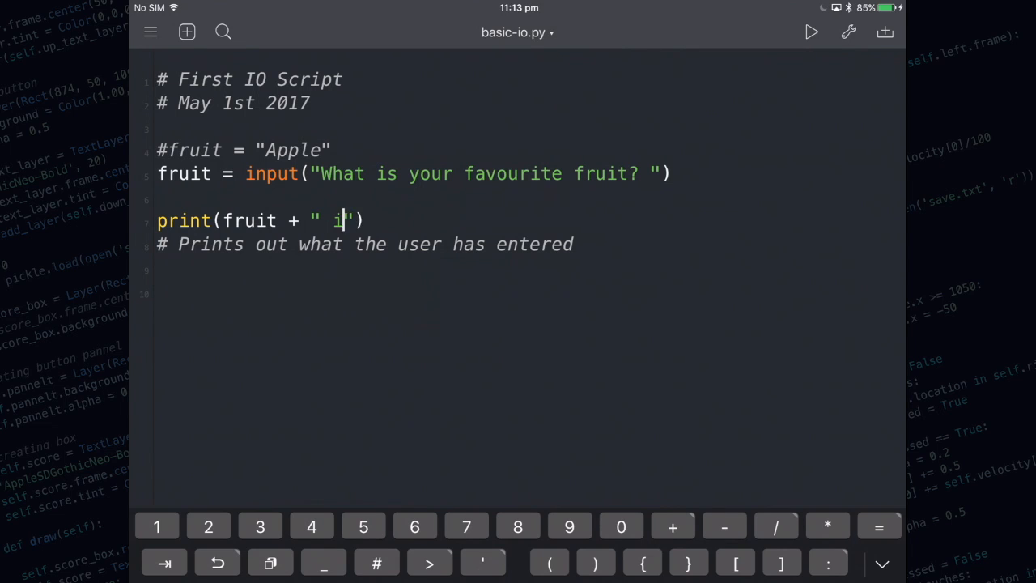
type("s good.")
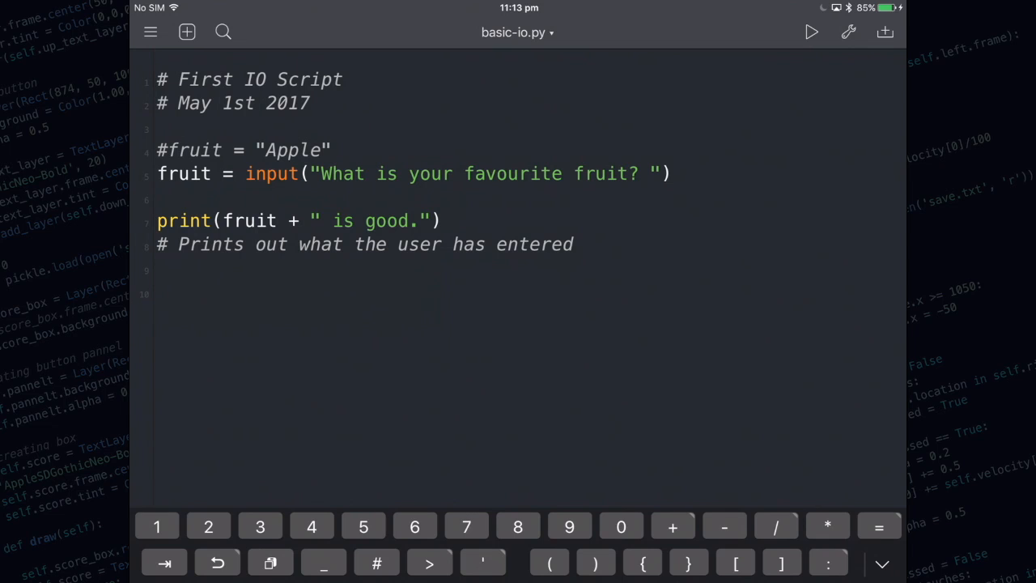
left_click(420, 221)
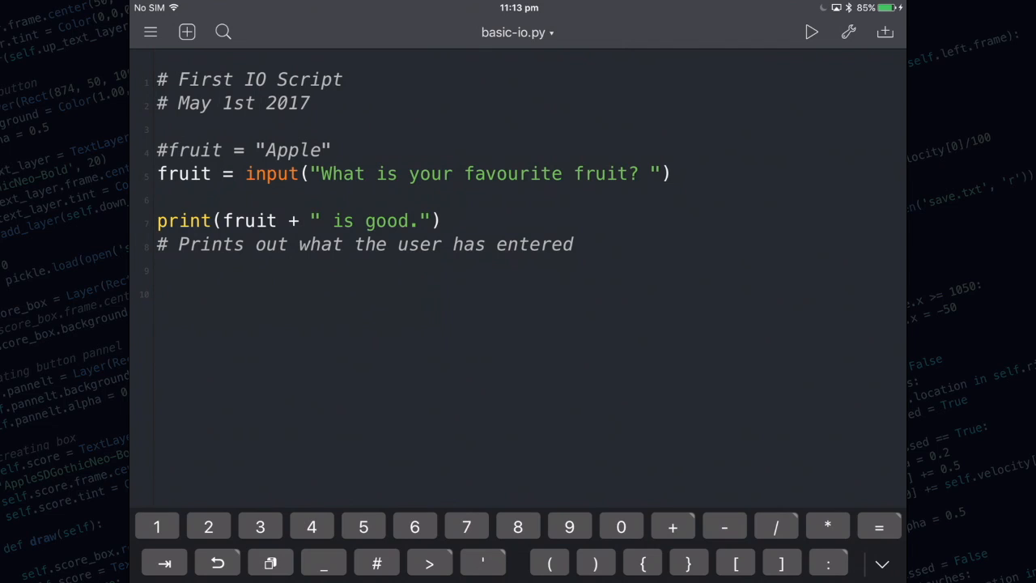
left_click(421, 220)
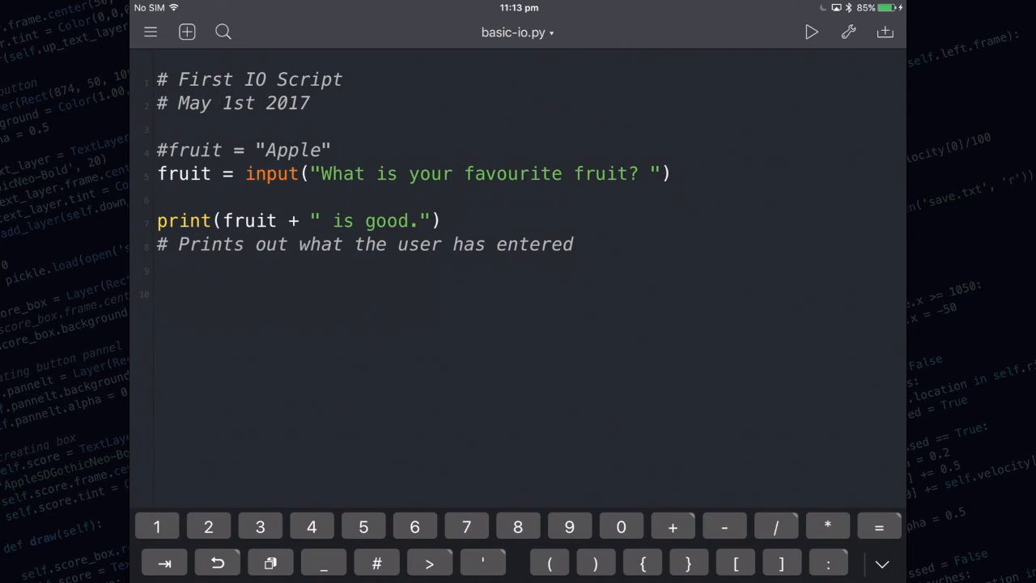
left_click(420, 220)
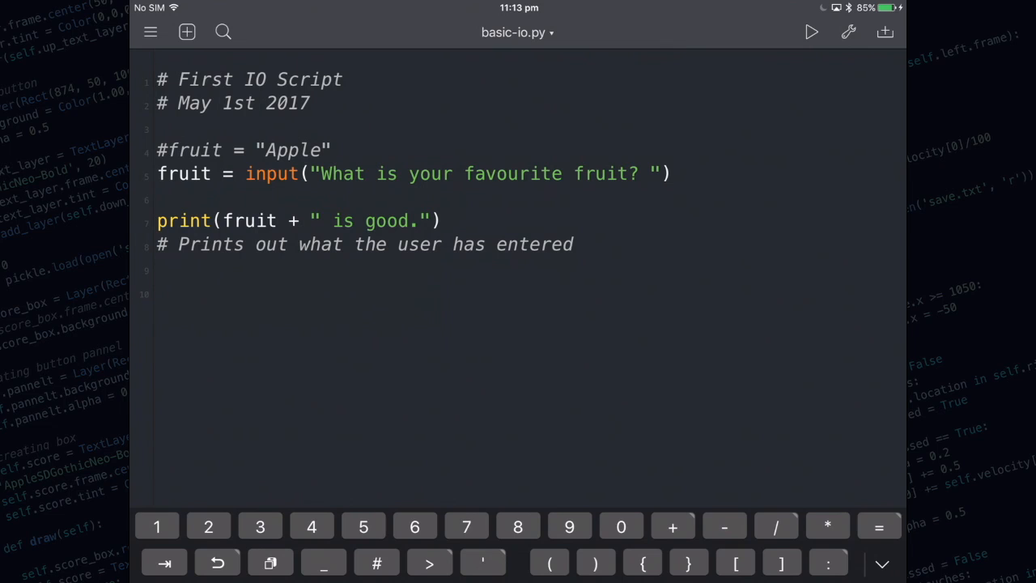
left_click(159, 291)
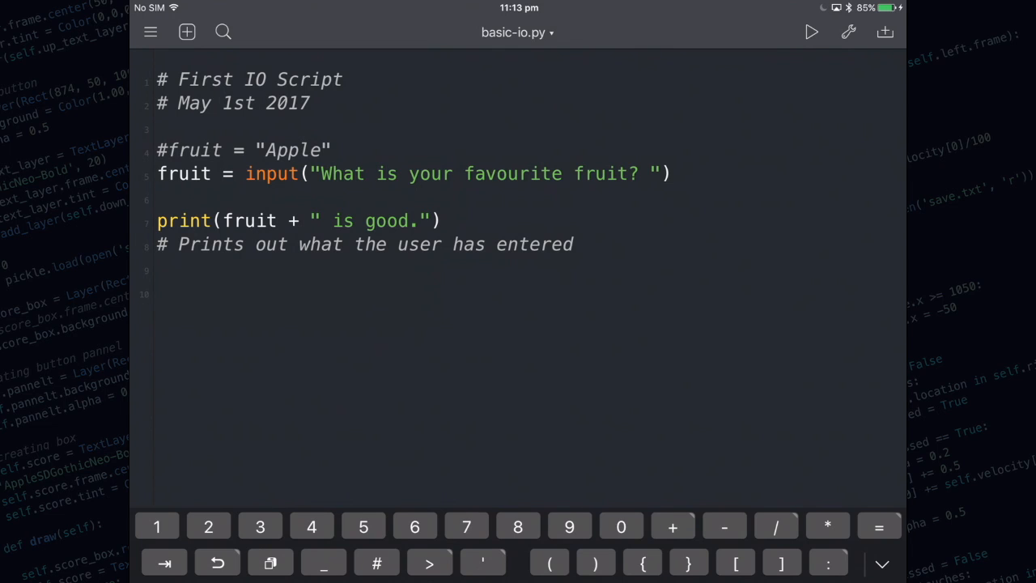
Write if fruit == "Apple": print("Good choice.") else: print("That's okay.").
type("if")
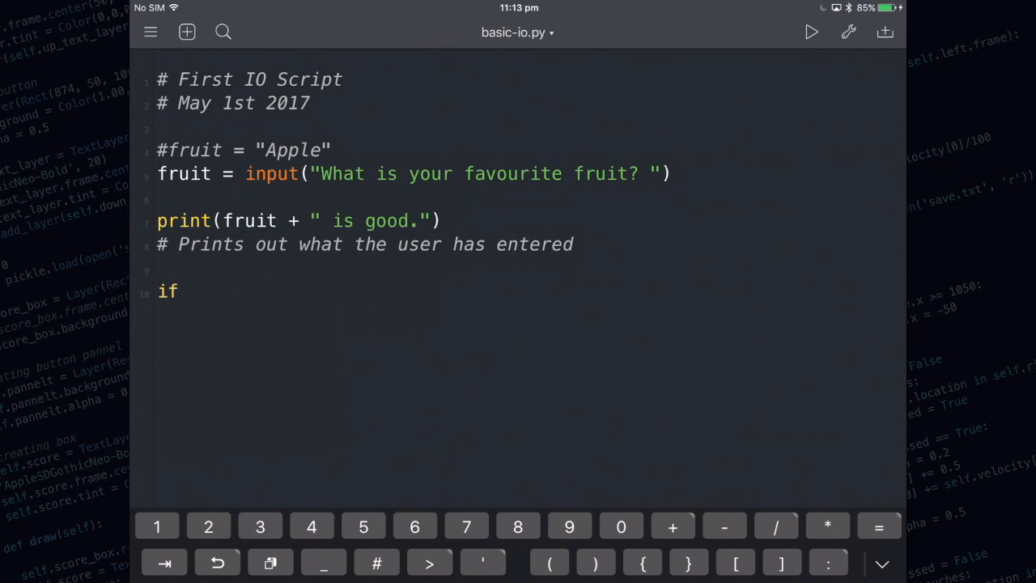
type("fruit ==")
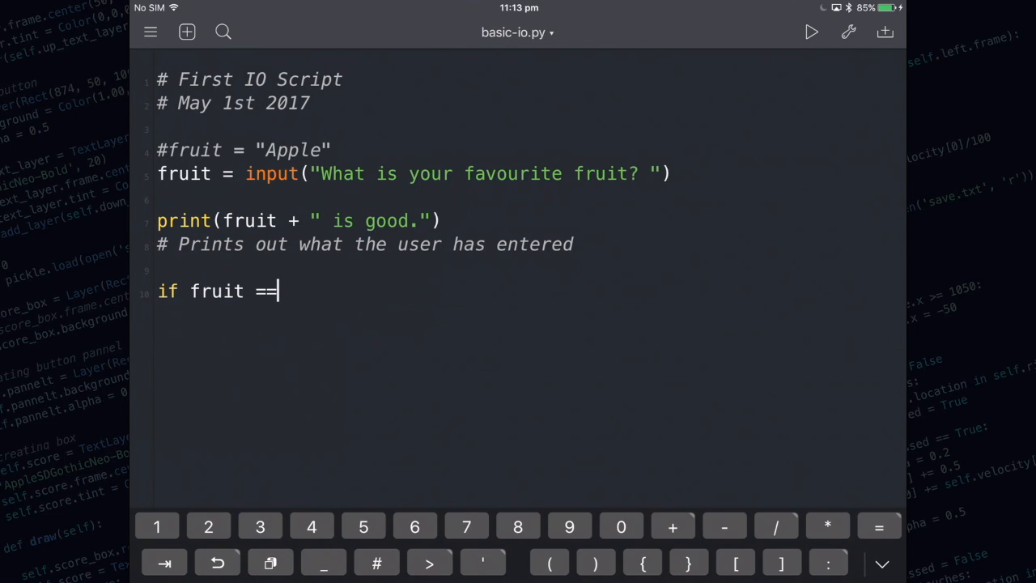
type("\"Ap")
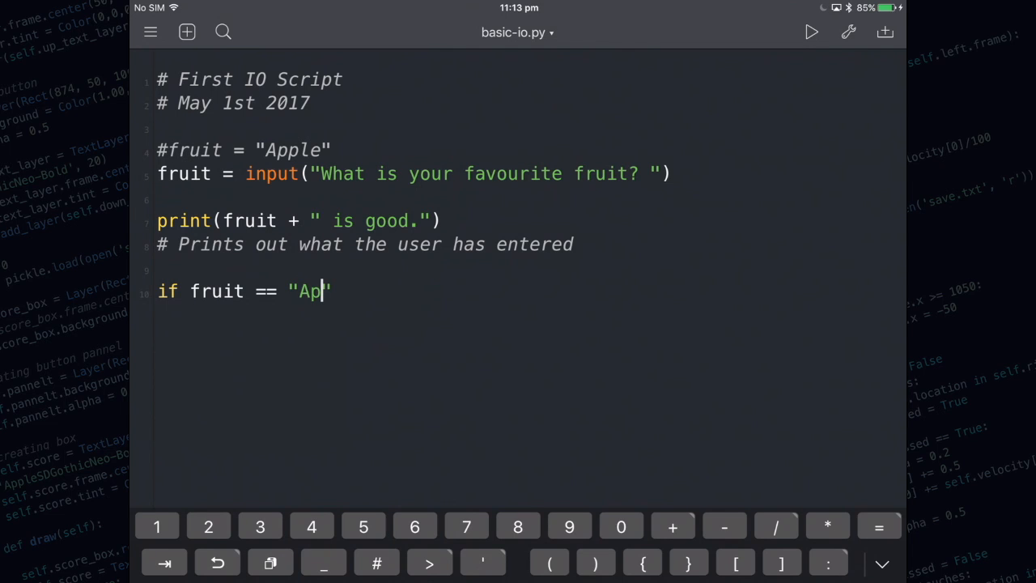
type("ple\":")
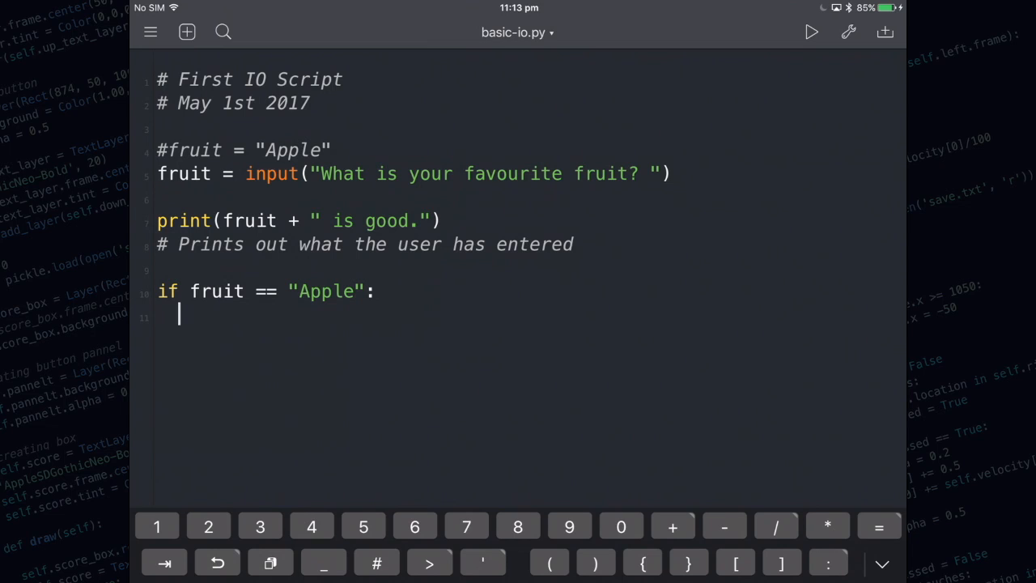
type("print(\"Goo\")")
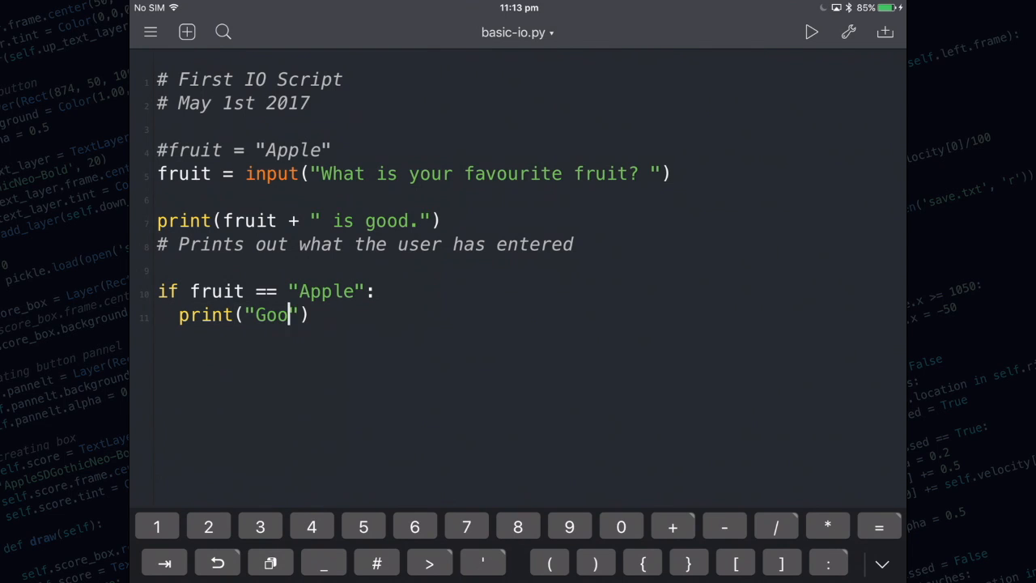
type("d choice.\")")
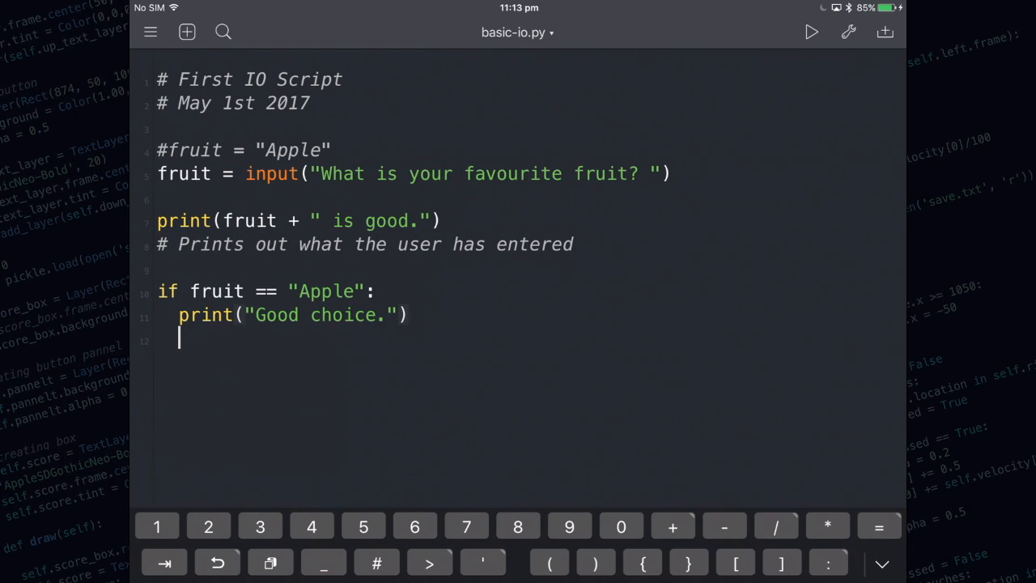
type("else:")
type("print(")
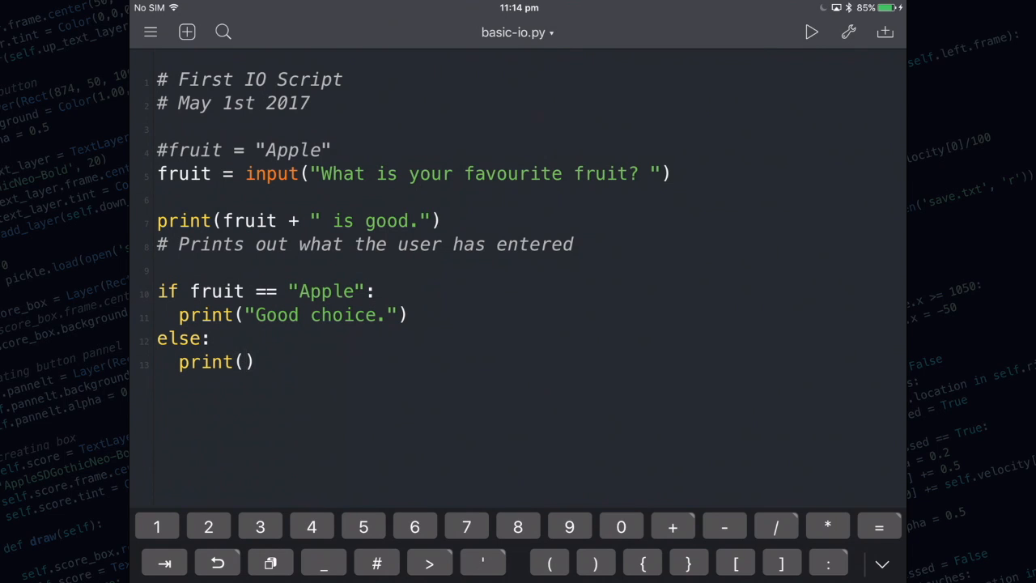
type("\"That's okay.\"")
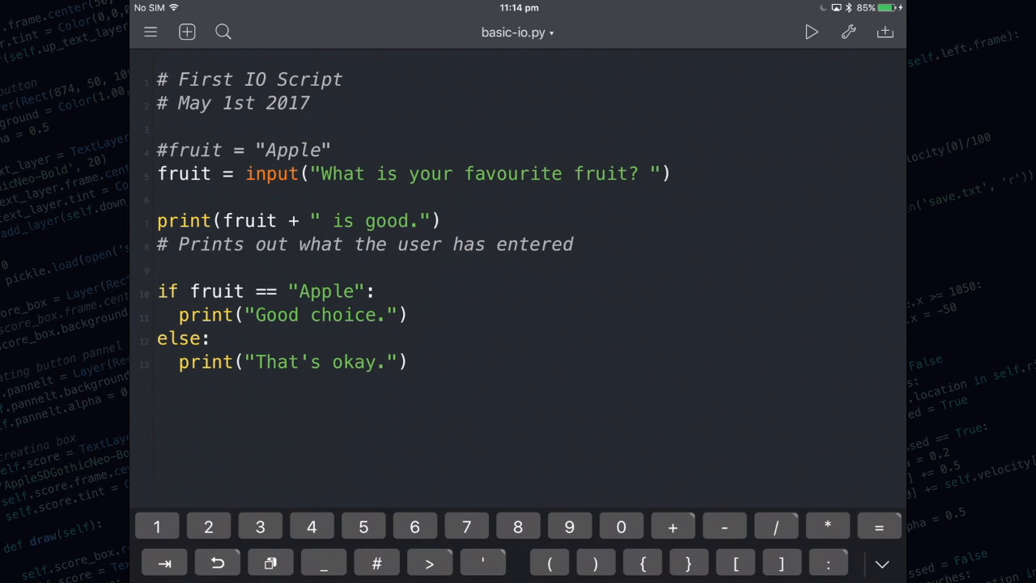
left_click(408, 363)
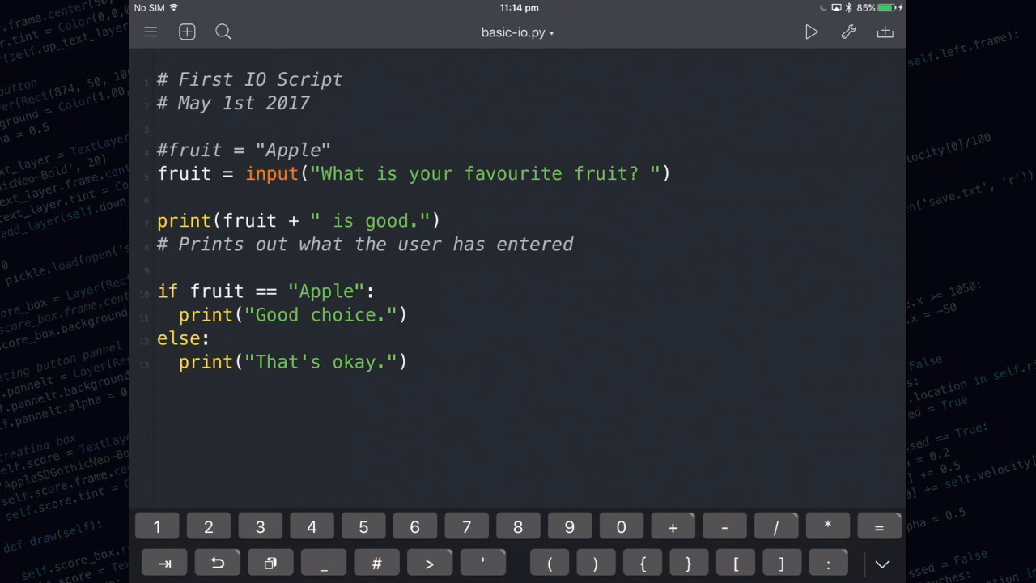
left_click(408, 363)
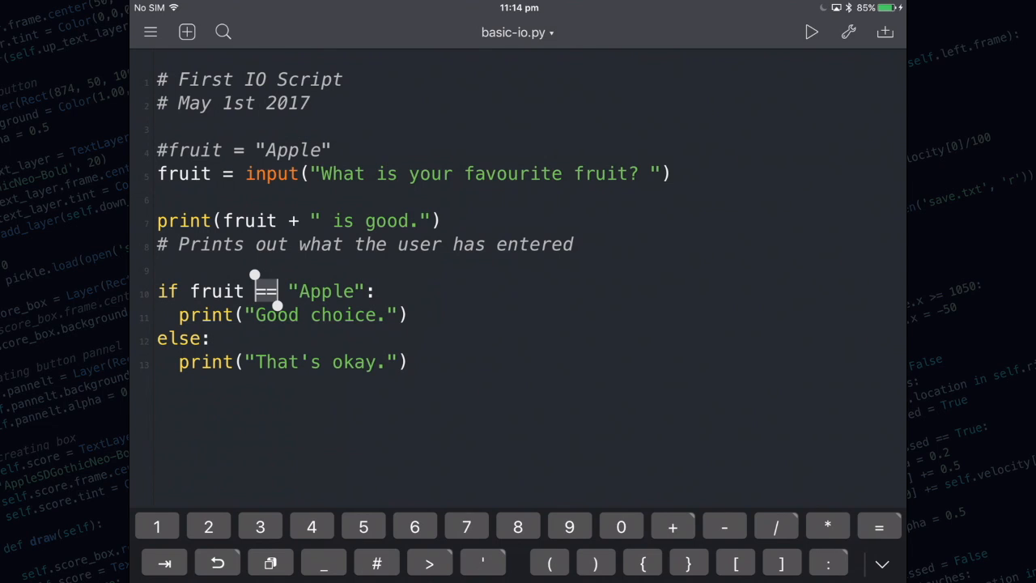
left_click(227, 173)
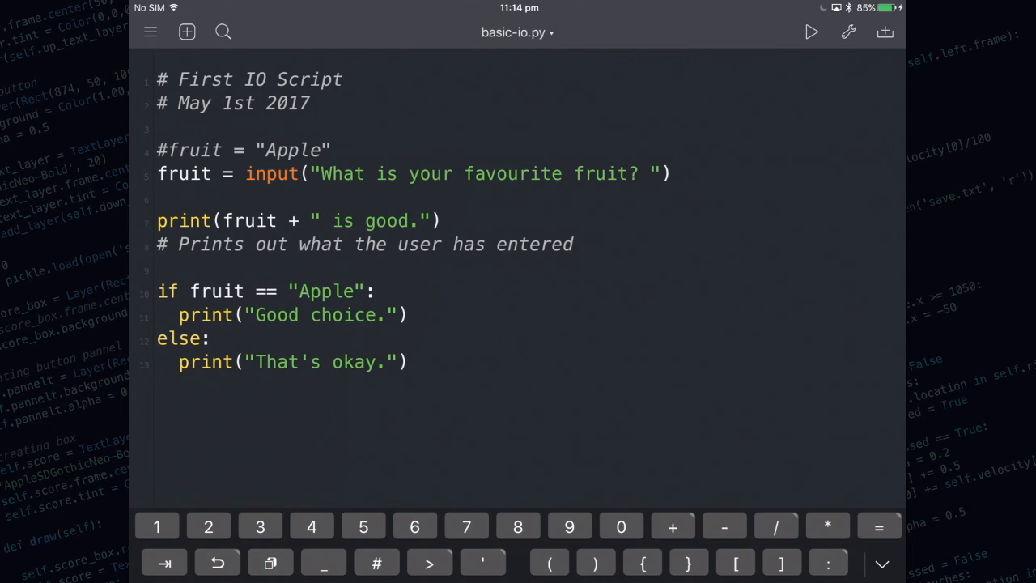
left_click(375, 292)
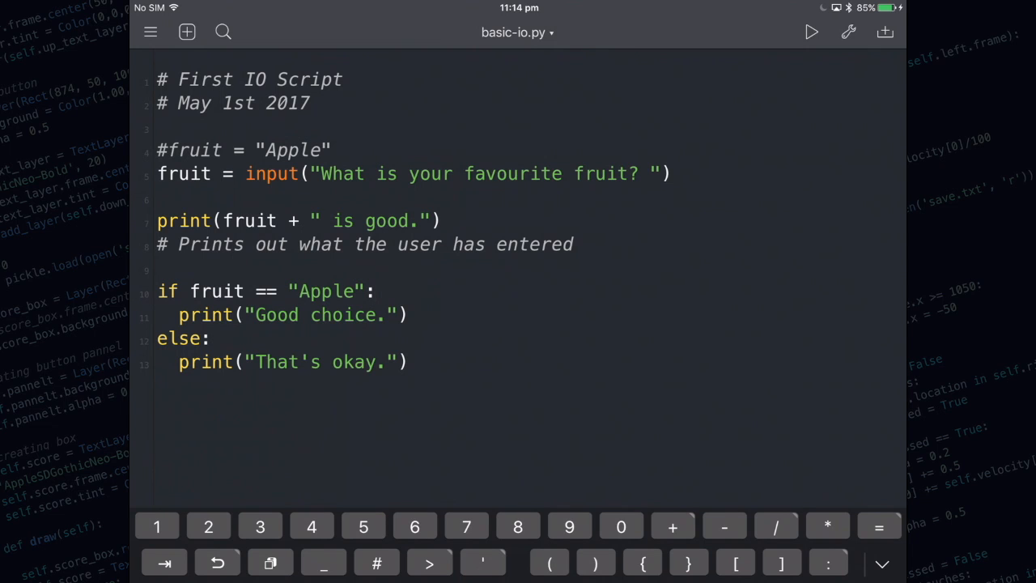
left_click(376, 292)
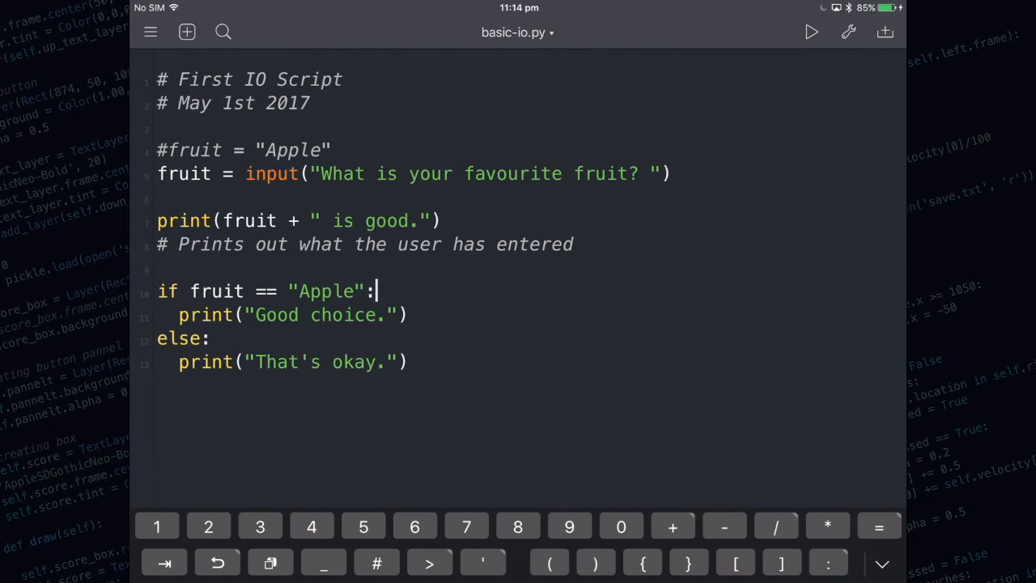